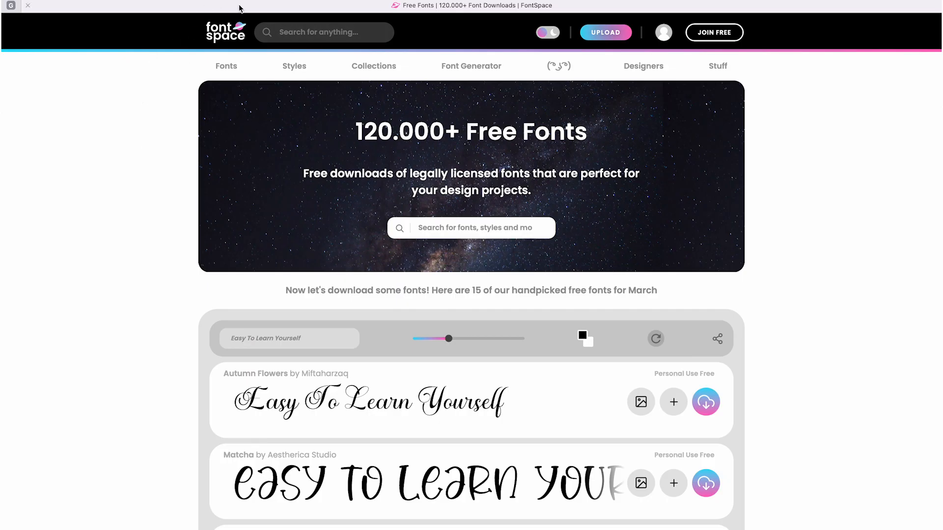
mouse_move(409, 162)
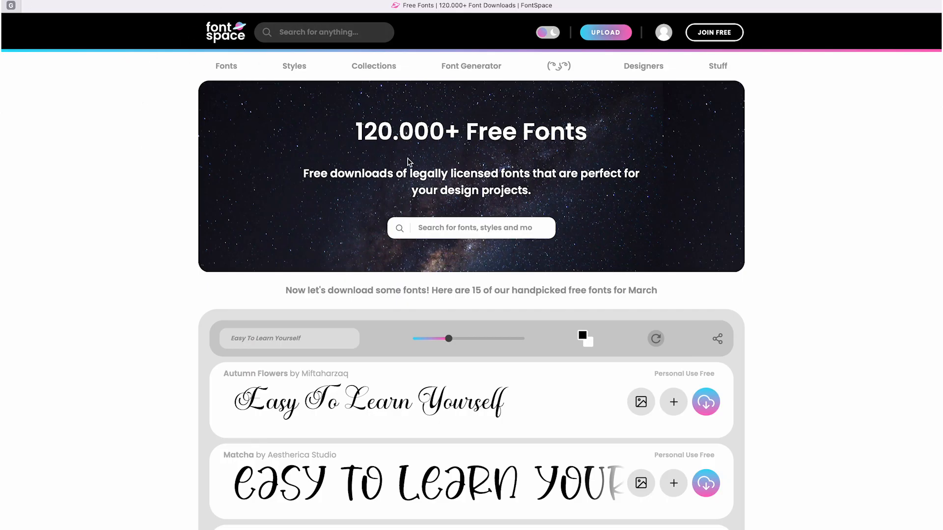
Step: Browse down through the FontSpace home page font previews
scroll(down, 3)
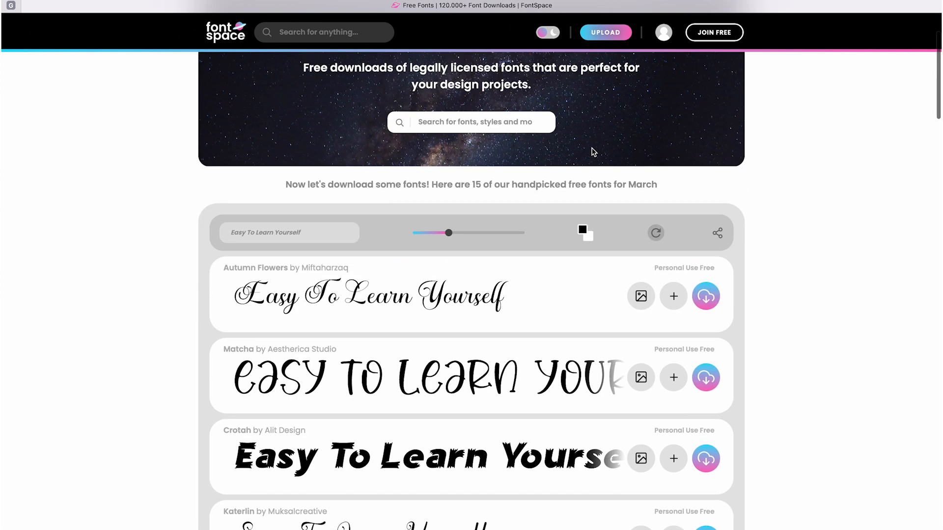
scroll(down, 3)
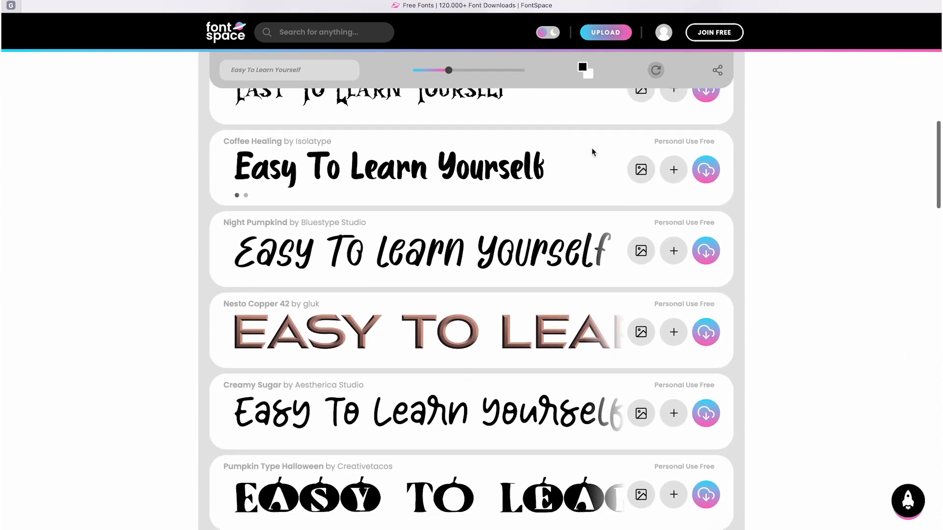
scroll(down, 3)
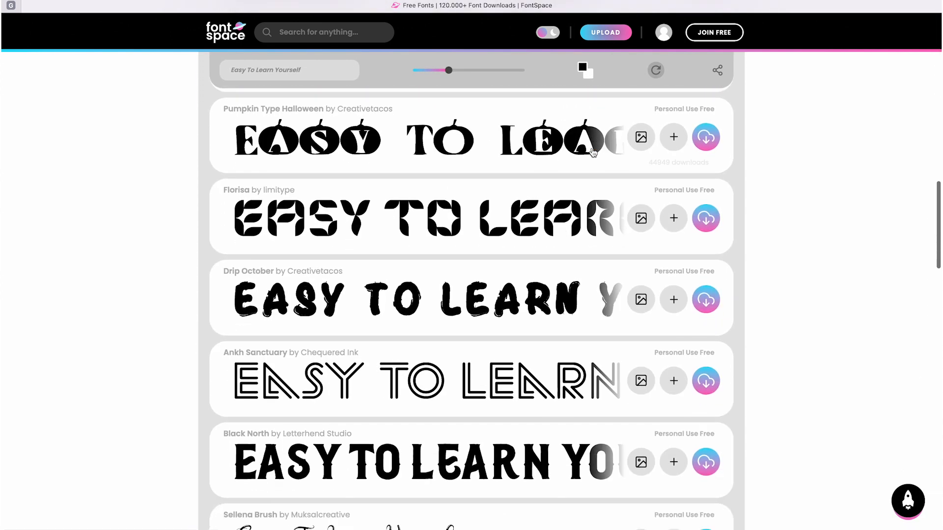
scroll(down, 3)
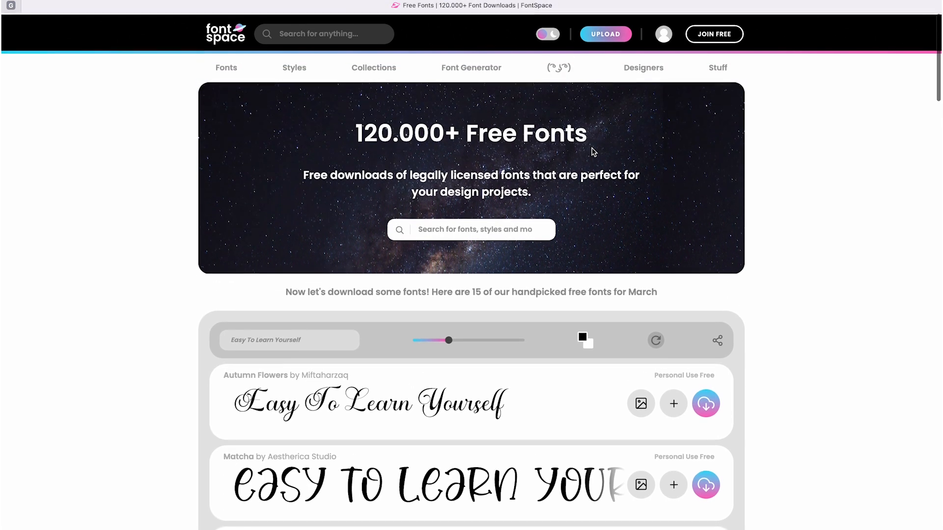
scroll(down, 3)
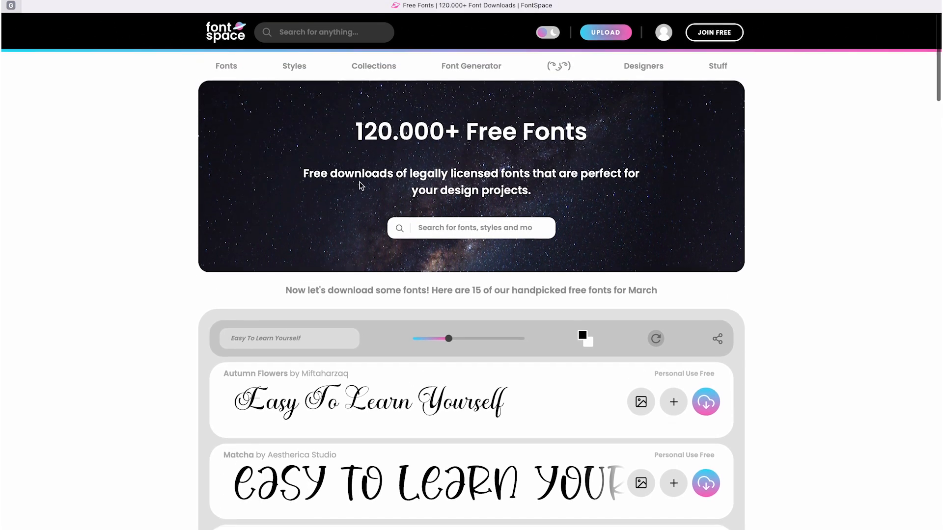
mouse_move(293, 66)
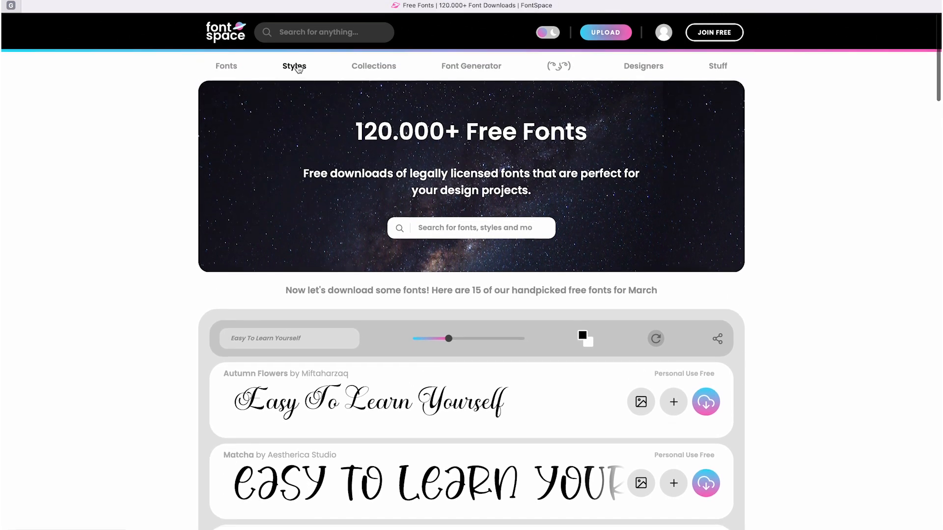
Step: From the Styles catalogue, bring up the full 'Every Font Style' tag list and browse it
click(294, 66)
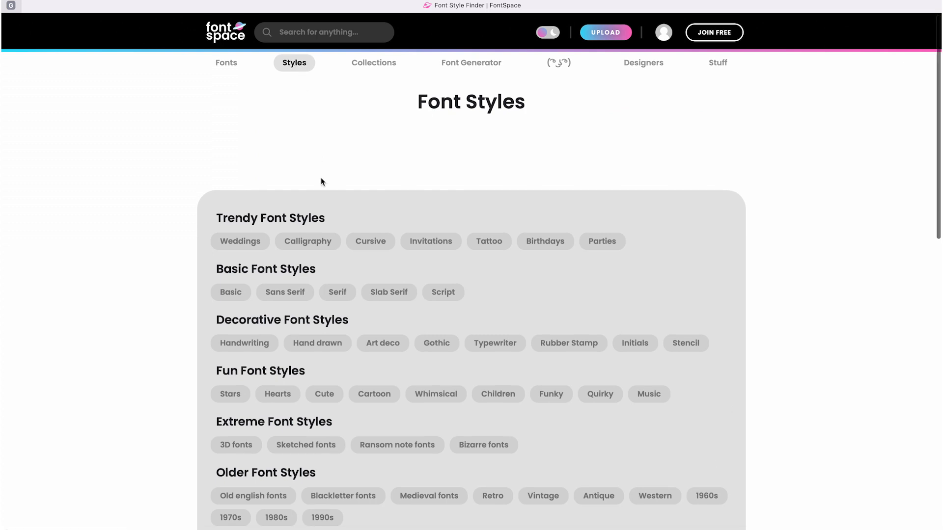
scroll(down, 3)
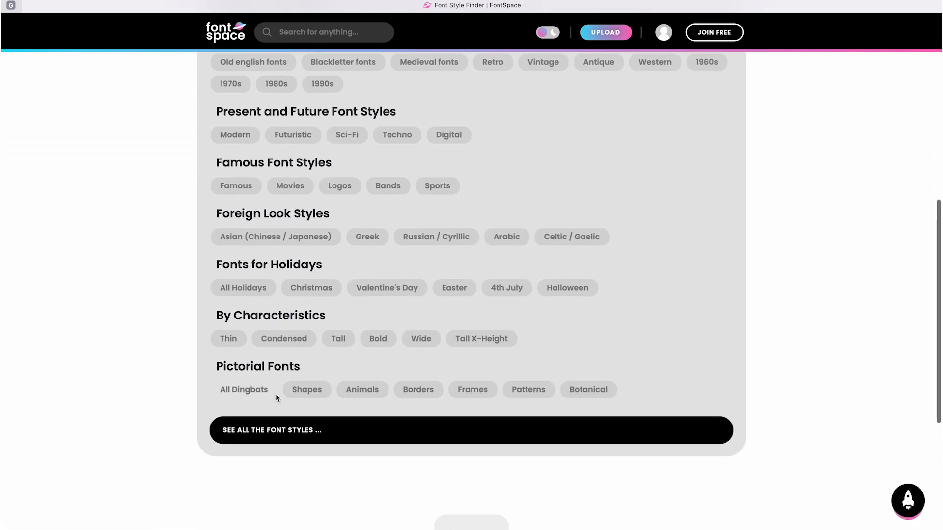
click(470, 430)
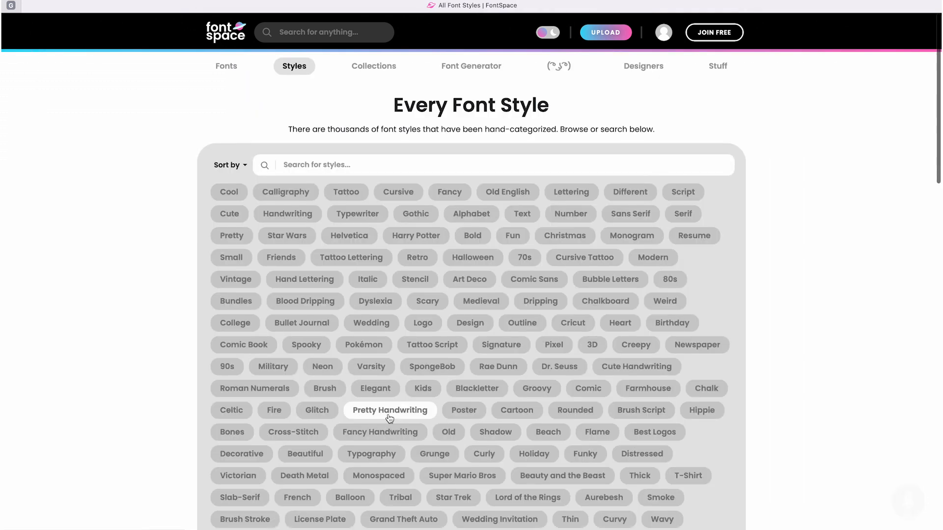
scroll(down, 3)
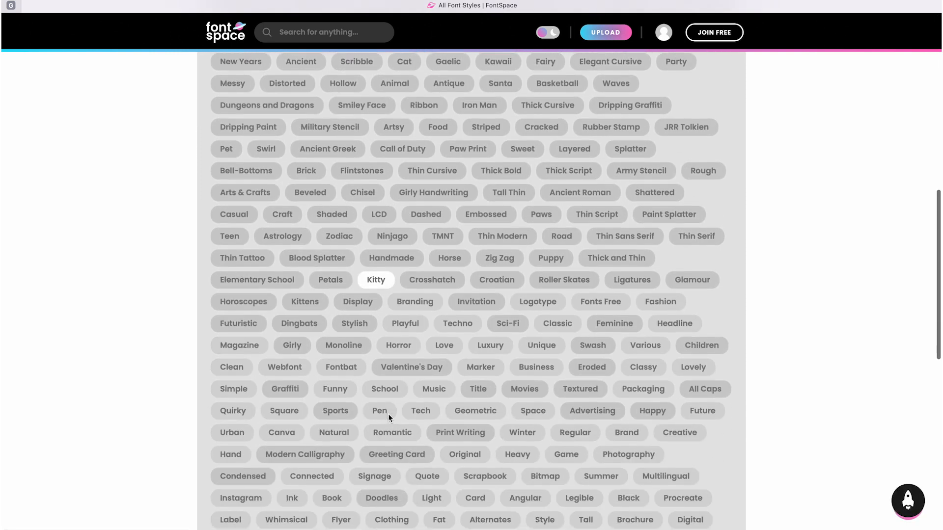
scroll(down, 3)
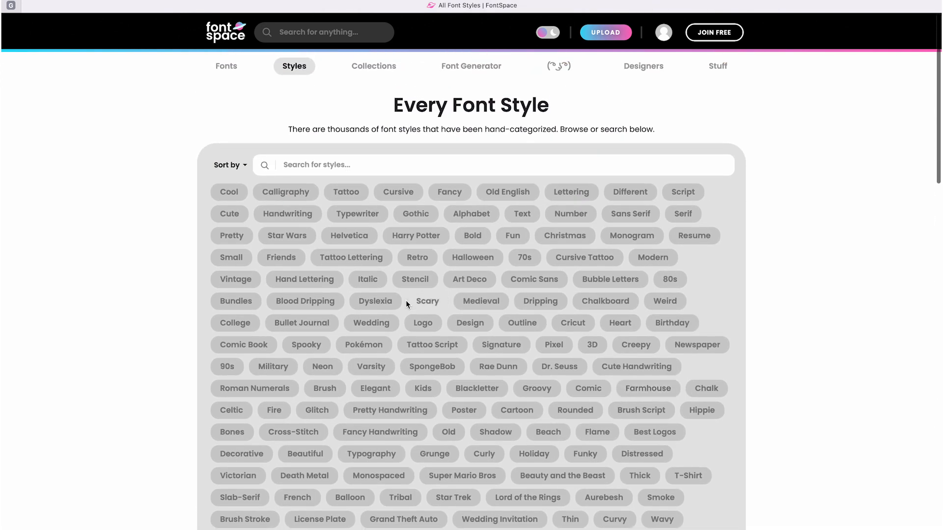
mouse_move(375, 301)
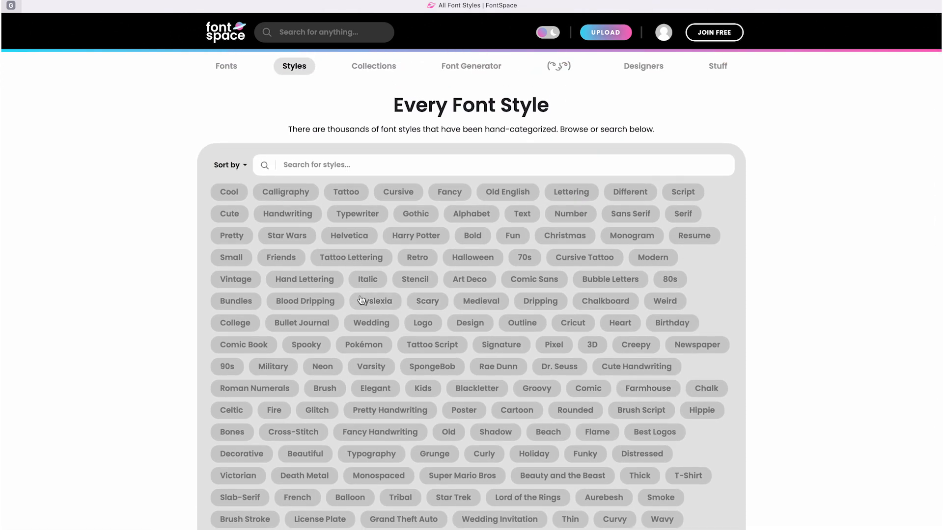
Step: Open the Wedding style tag and browse its calligraphy font previews
click(371, 323)
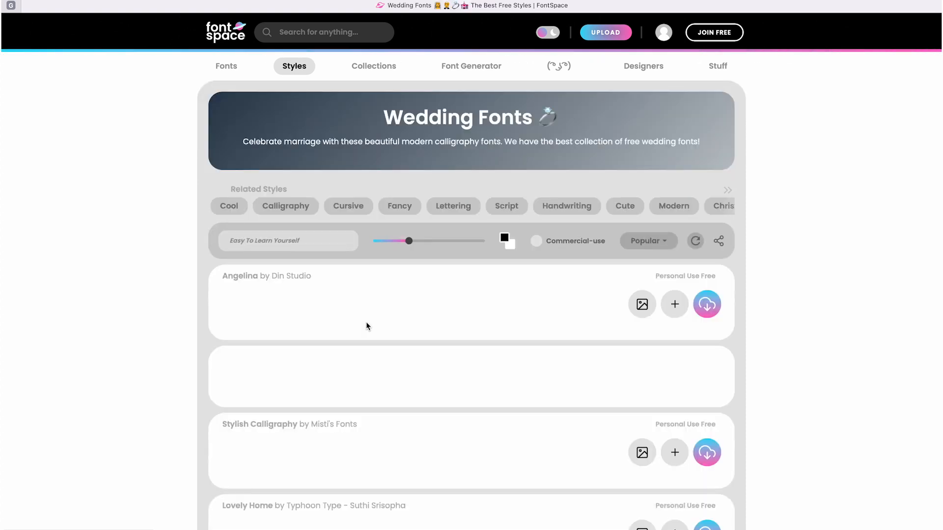
scroll(down, 3)
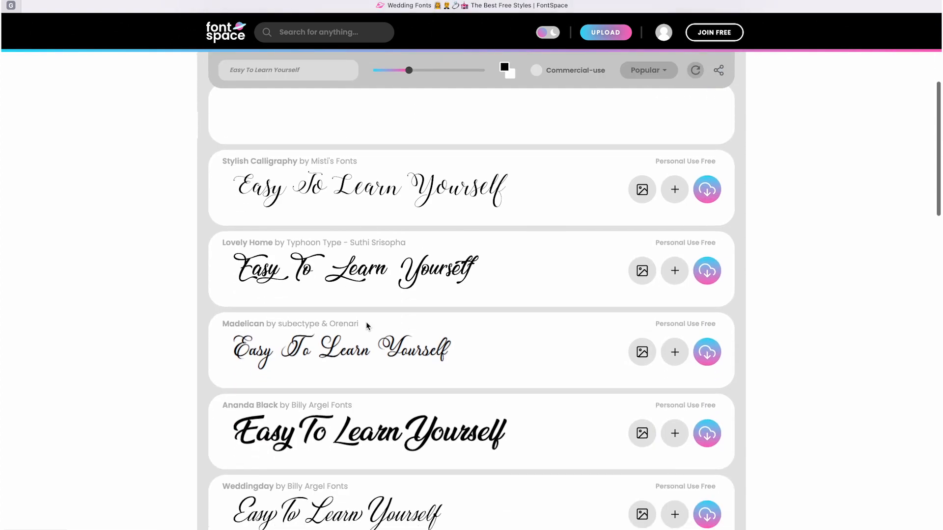
scroll(down, 3)
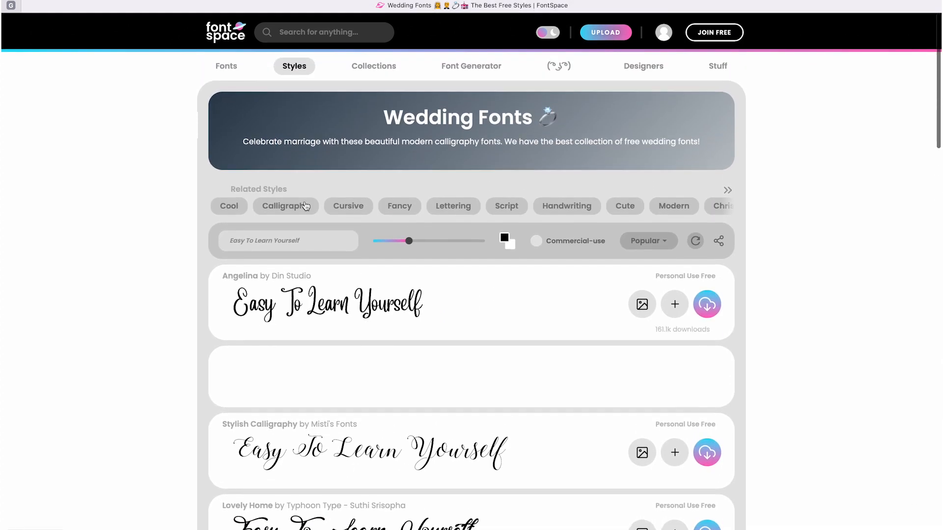
mouse_move(568, 152)
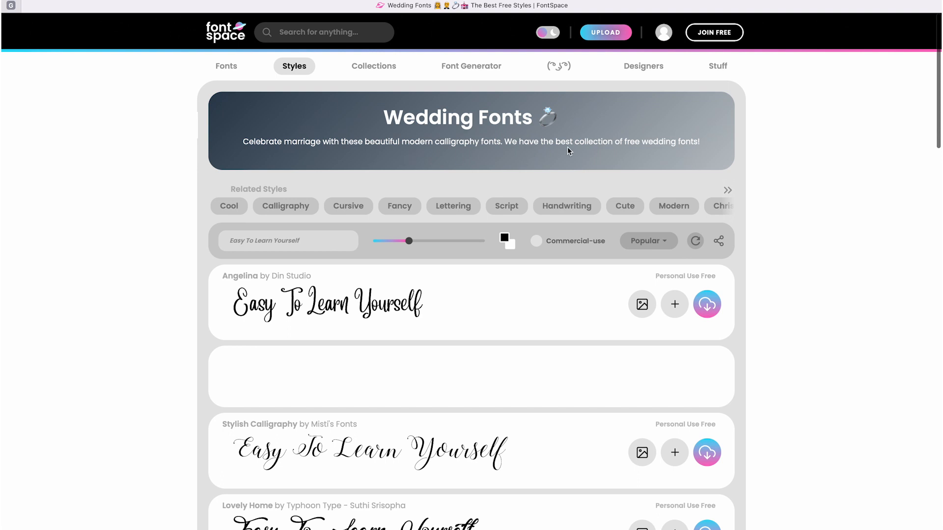
mouse_move(390, 66)
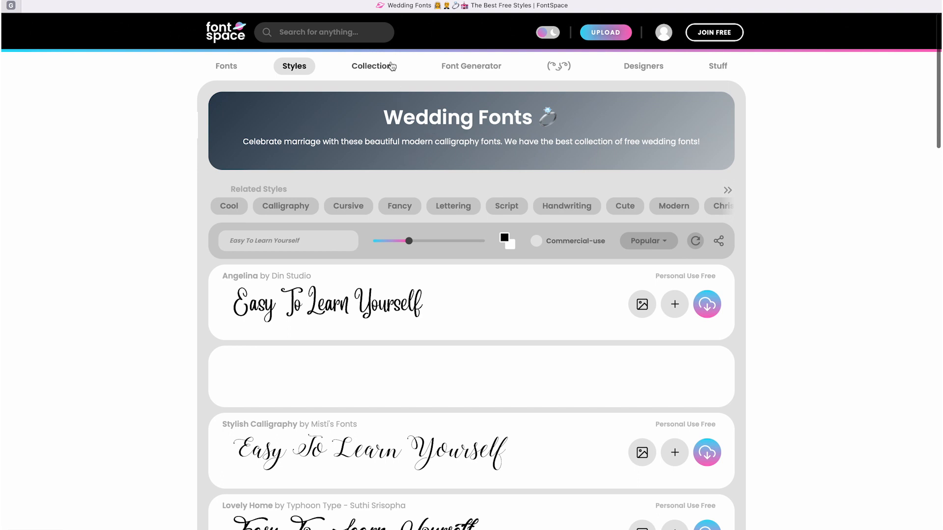
Step: Open Collections and browse the New Font Collections such as Headline, Handwriting and Thin
click(373, 66)
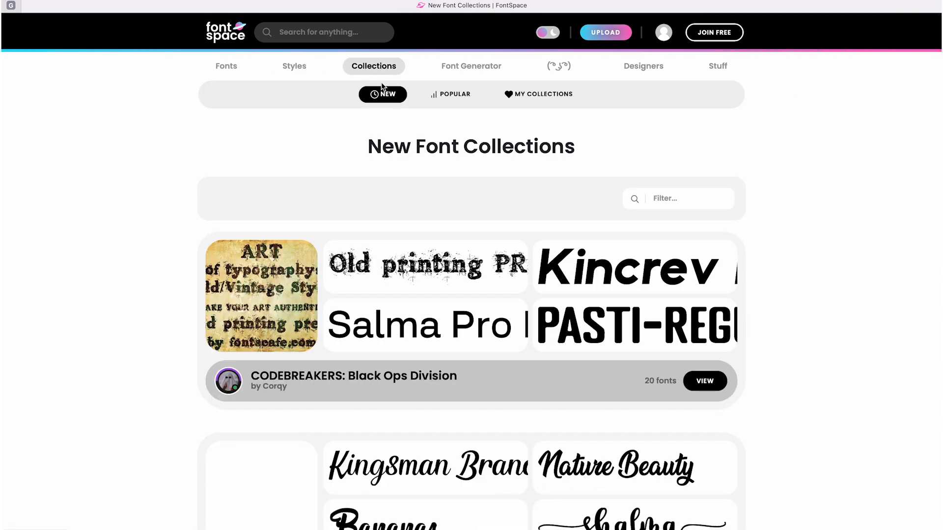
scroll(down, 3)
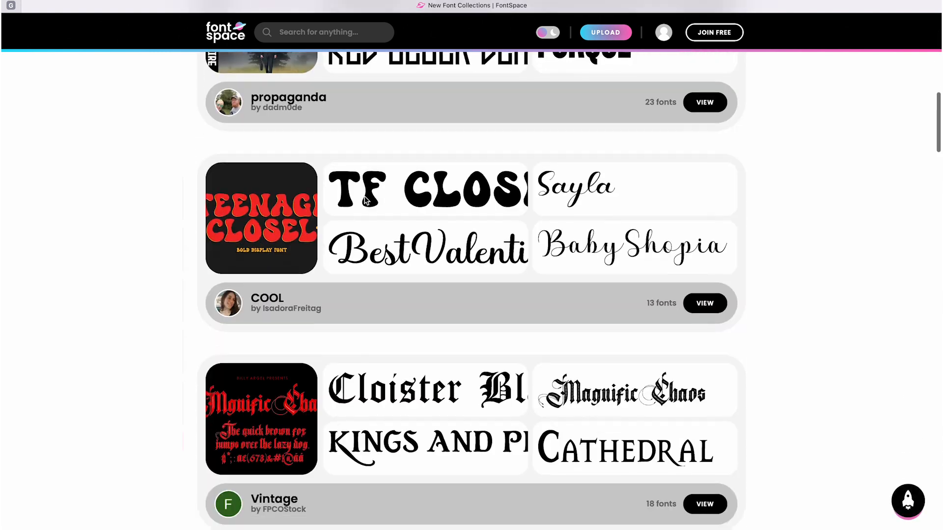
scroll(down, 3)
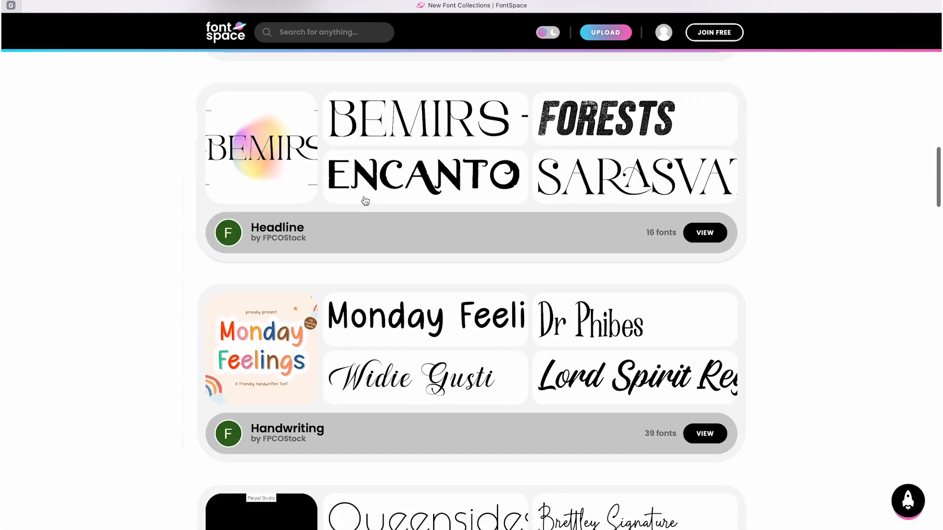
scroll(down, 3)
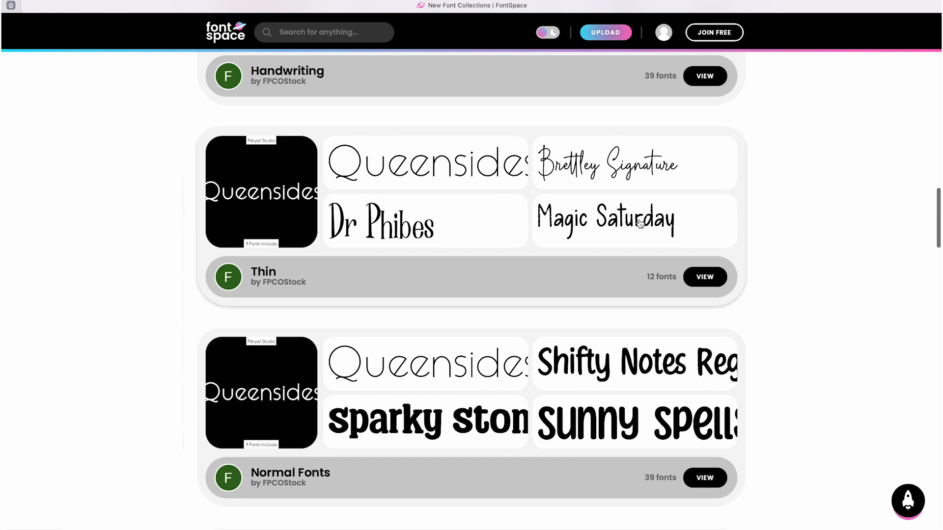
mouse_move(568, 160)
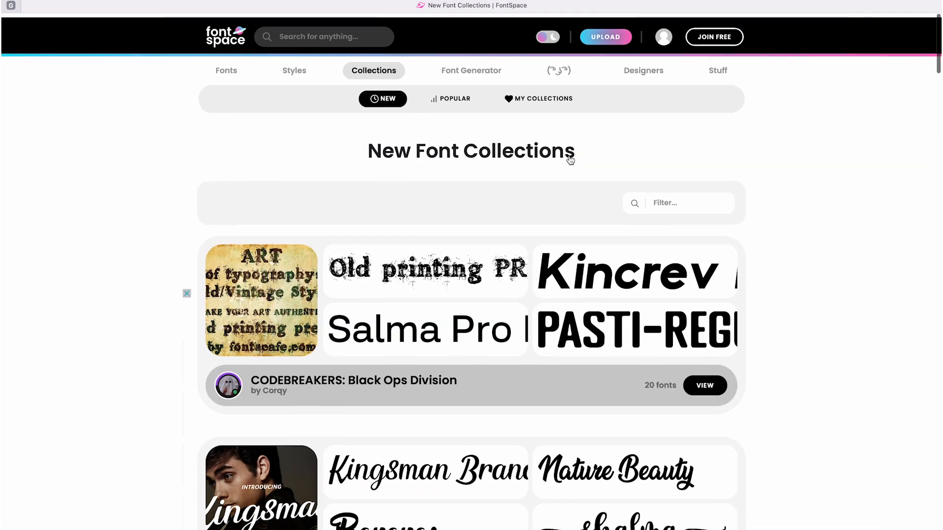
Step: Enter 'Like and subscribe!' into the Font Generator to render it in fancy text styles
click(471, 69)
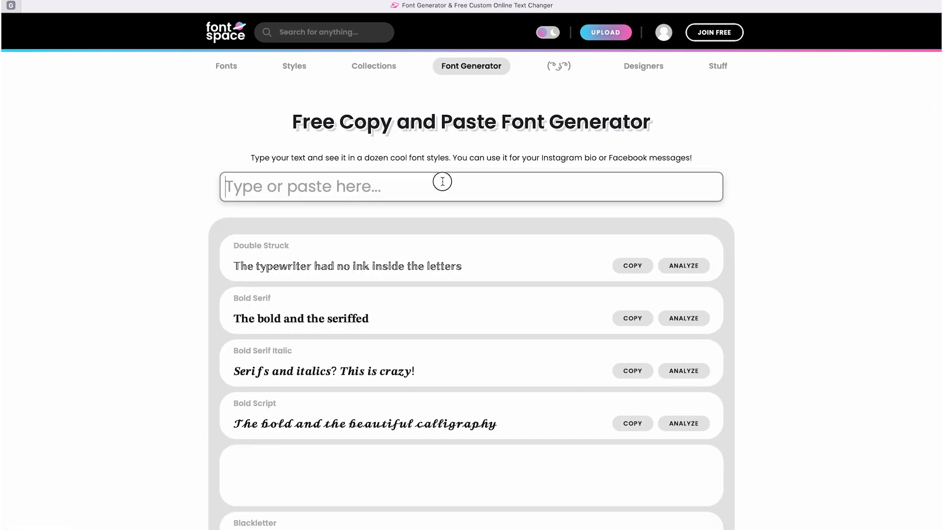
text(Like)
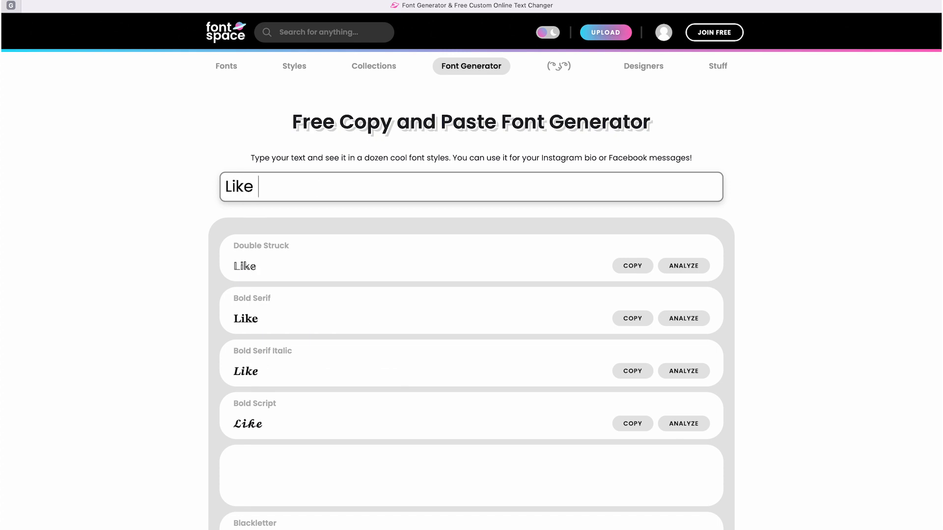
text(and subscrib)
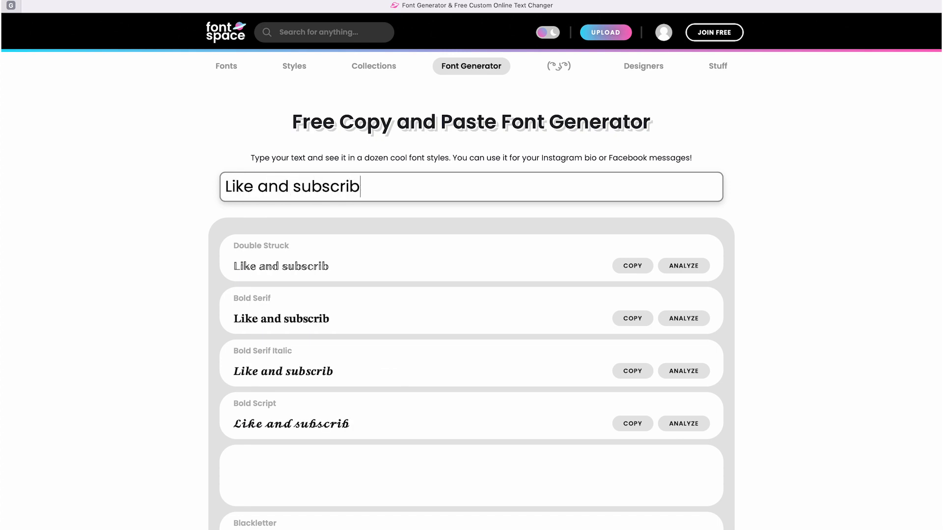
text(e!)
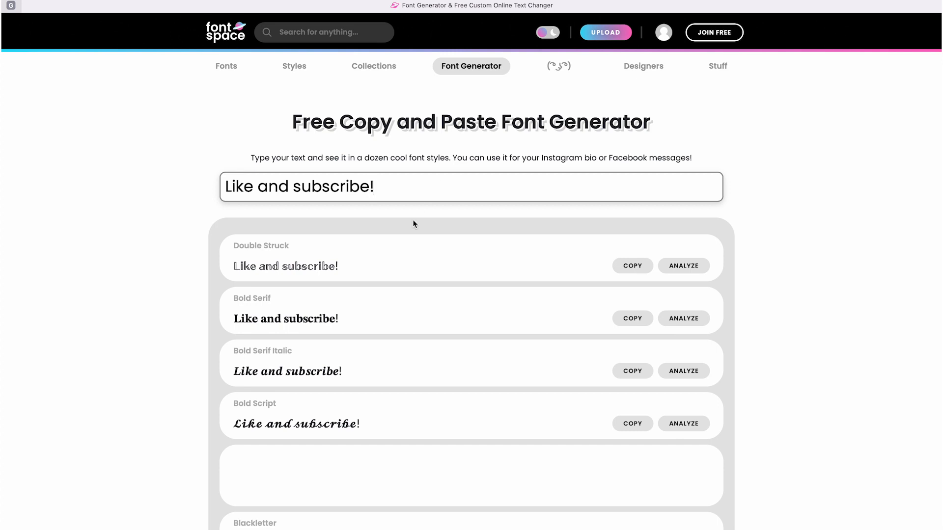
Step: Browse the generated styles and copy the upside-down Flip version of the phrase
scroll(down, 3)
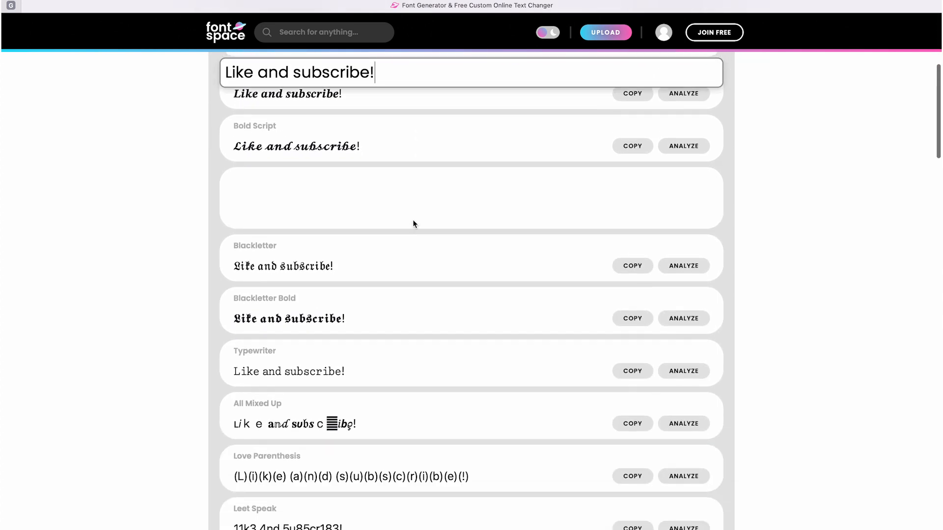
scroll(down, 3)
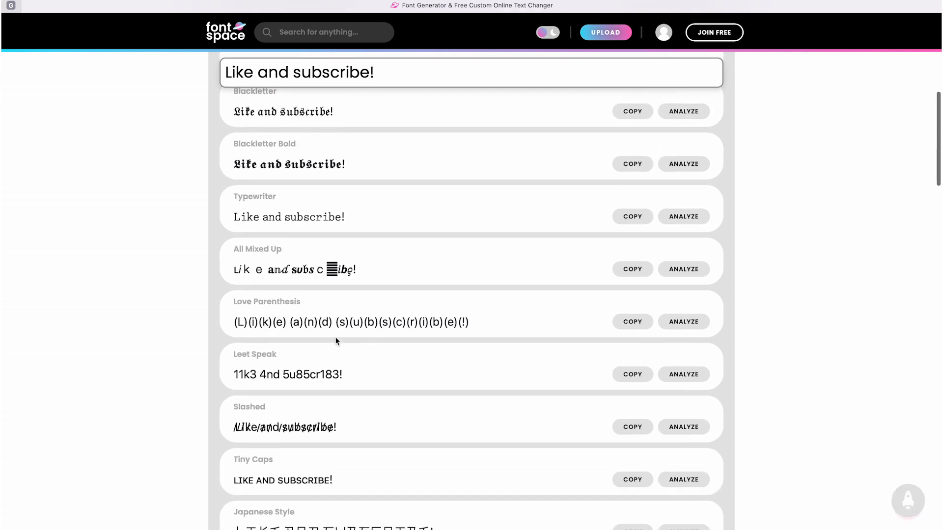
scroll(down, 3)
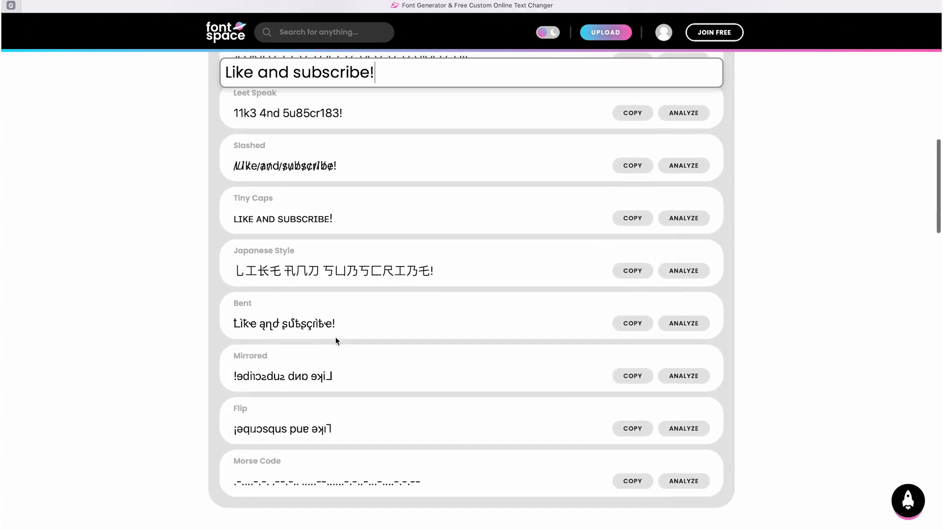
click(632, 398)
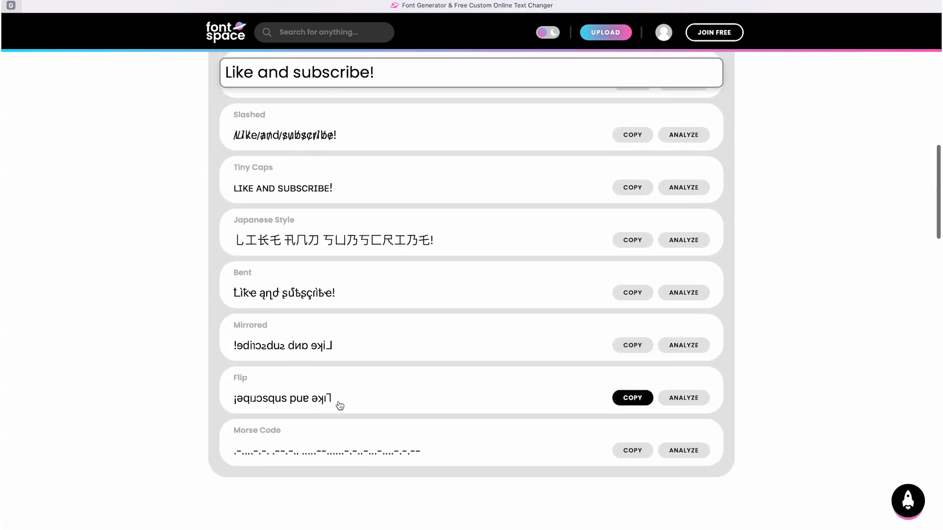
scroll(up, 3)
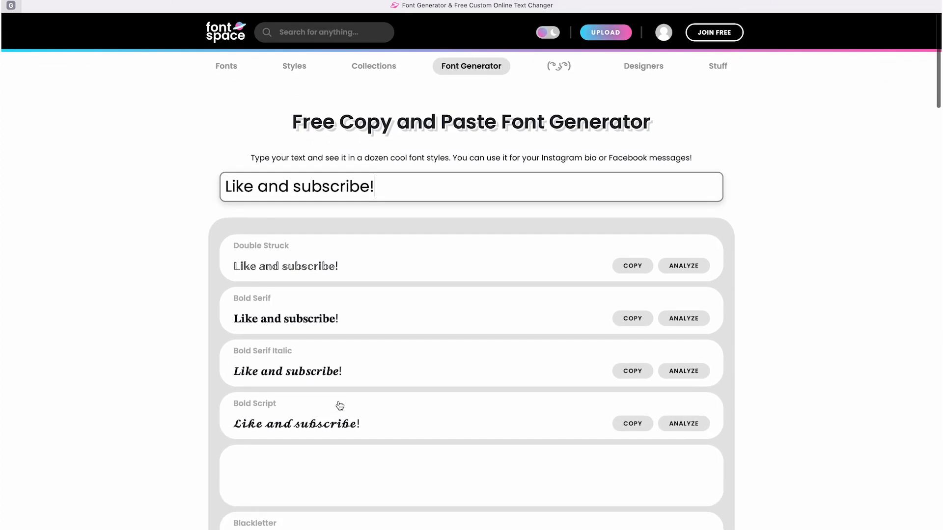
Step: In the Lenny Face Generator, assemble a custom face with new ears, eyes and a small-smile mouth
click(561, 65)
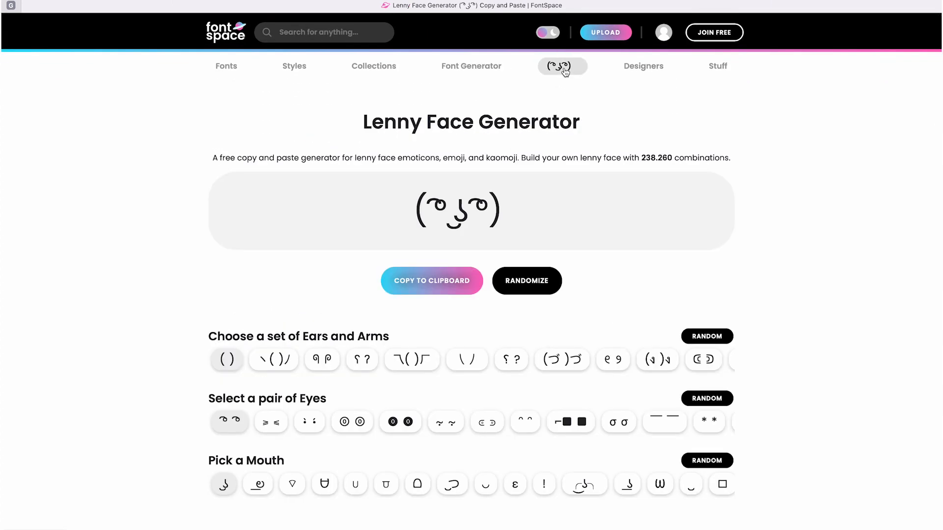
scroll(down, 3)
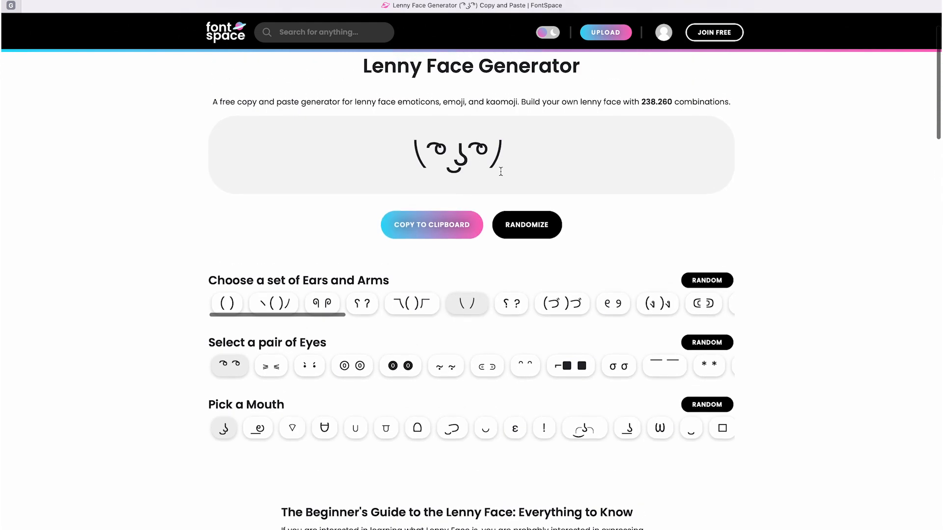
click(515, 429)
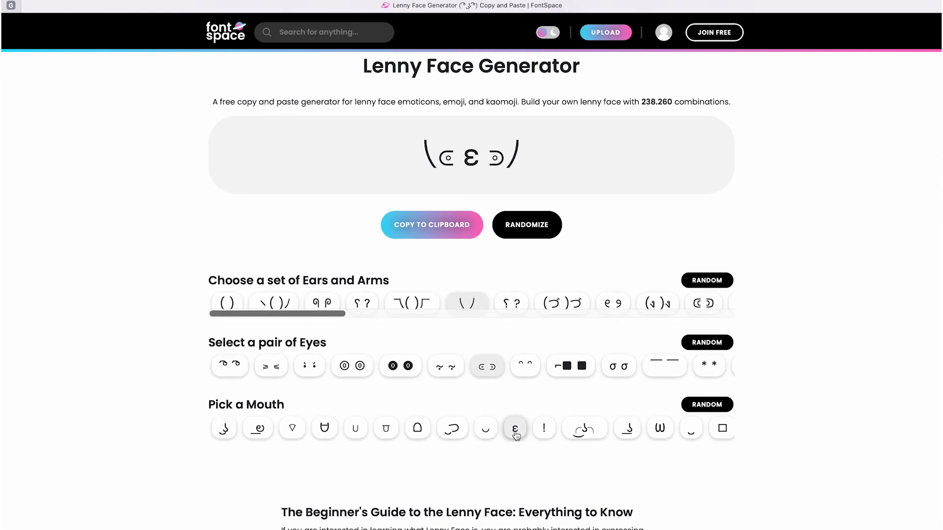
click(322, 303)
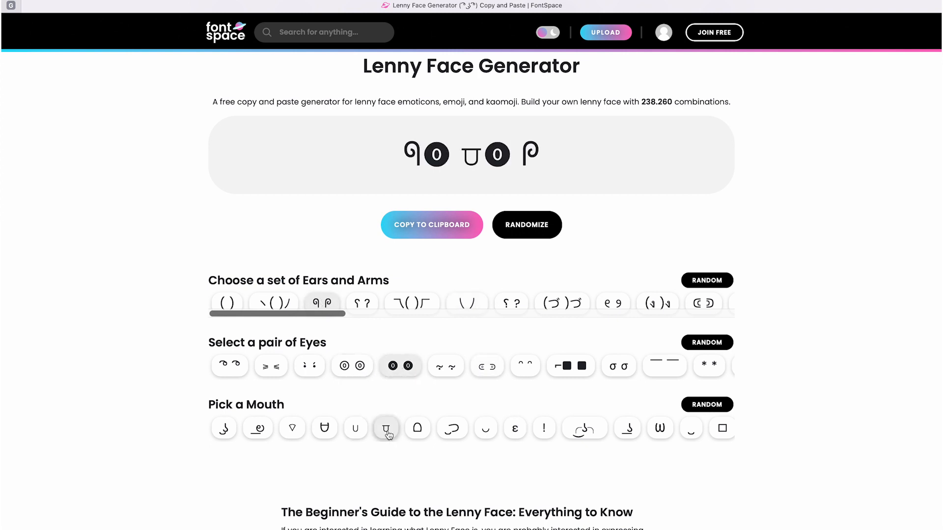
click(691, 428)
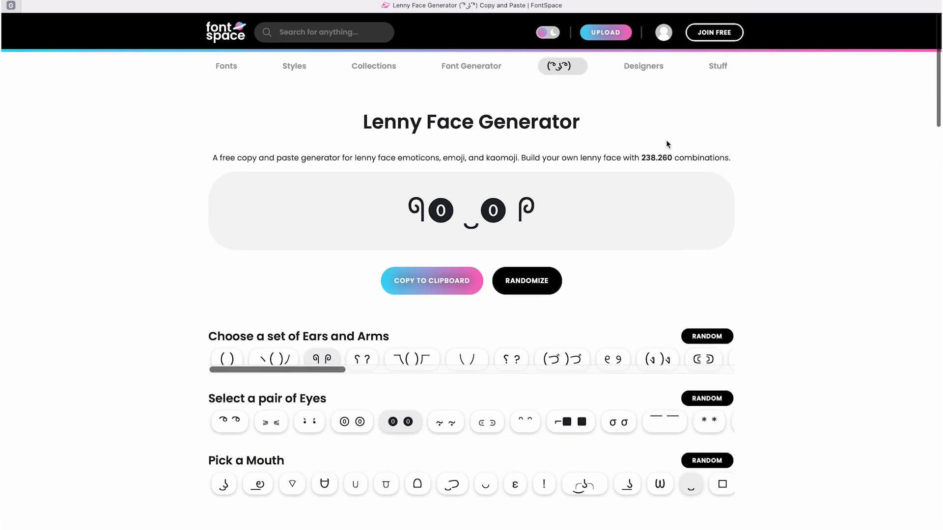
Step: Open the Designers page ranked by downloads, led by Billy Argel Fonts
click(643, 66)
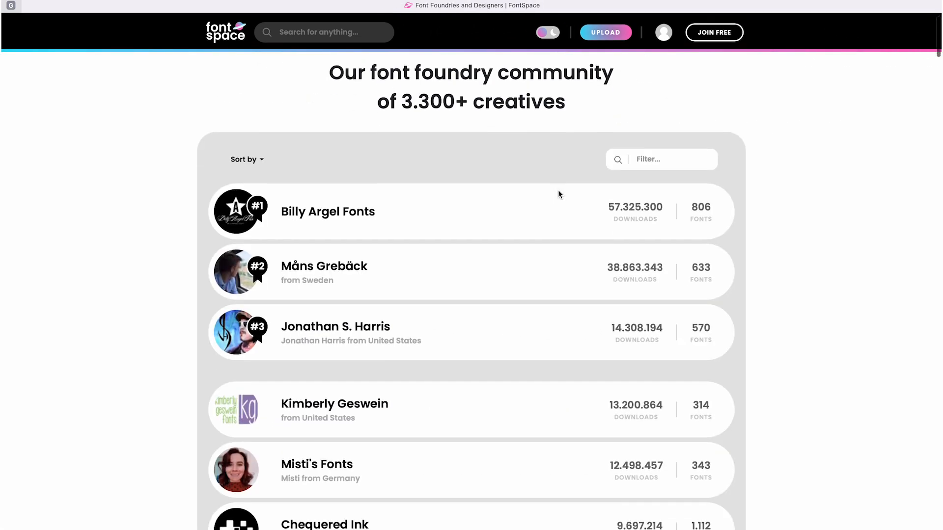
scroll(down, 3)
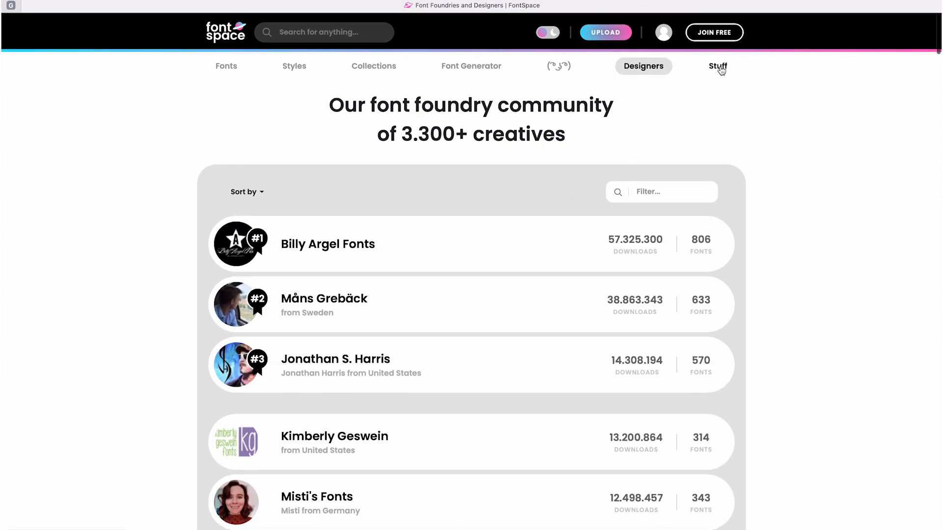
Step: Browse the Font Tools page of extras under Stuff
click(717, 66)
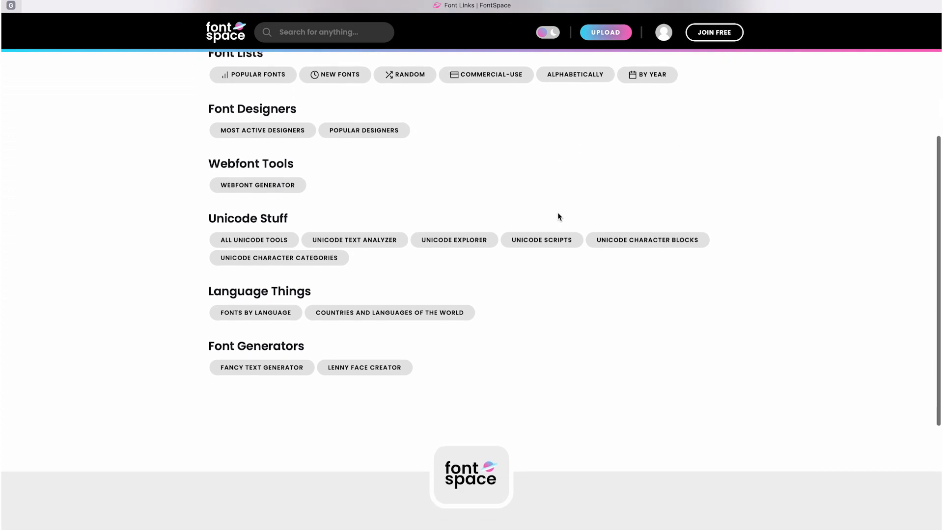
scroll(up, 3)
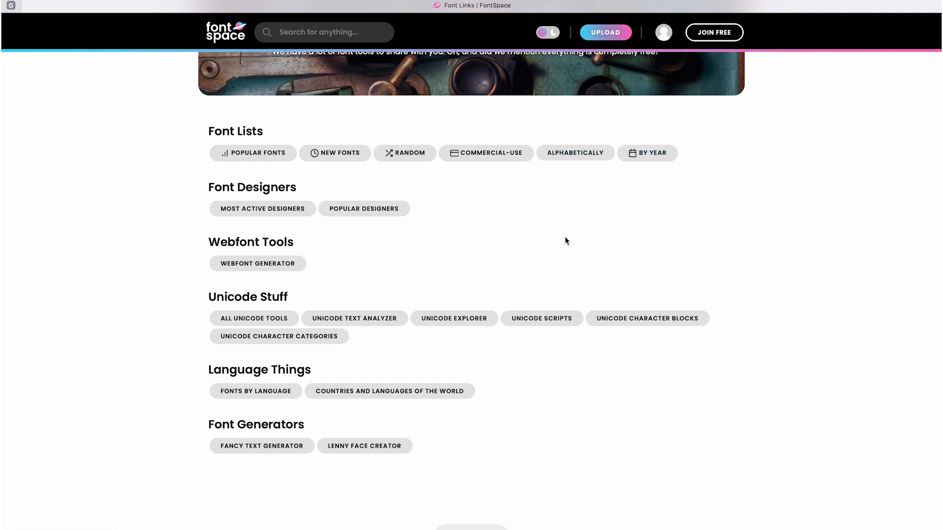
mouse_move(540, 318)
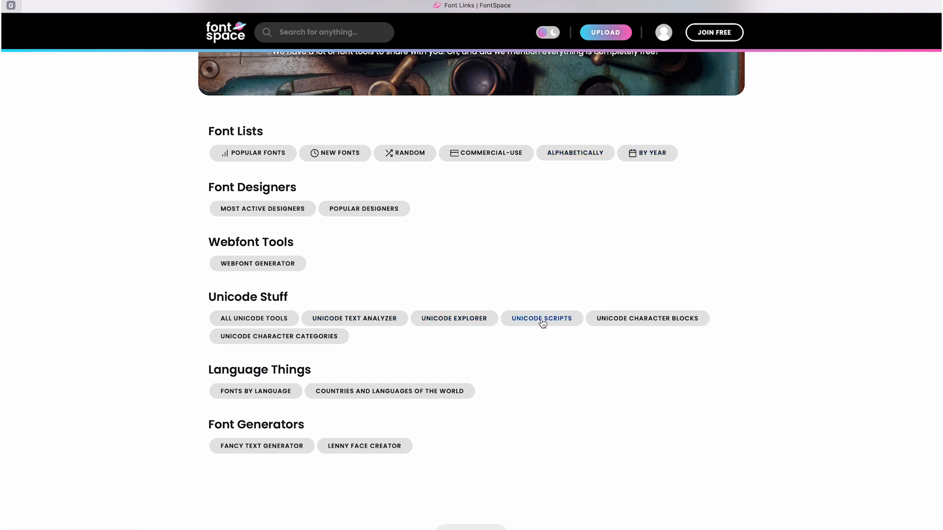
mouse_move(364, 445)
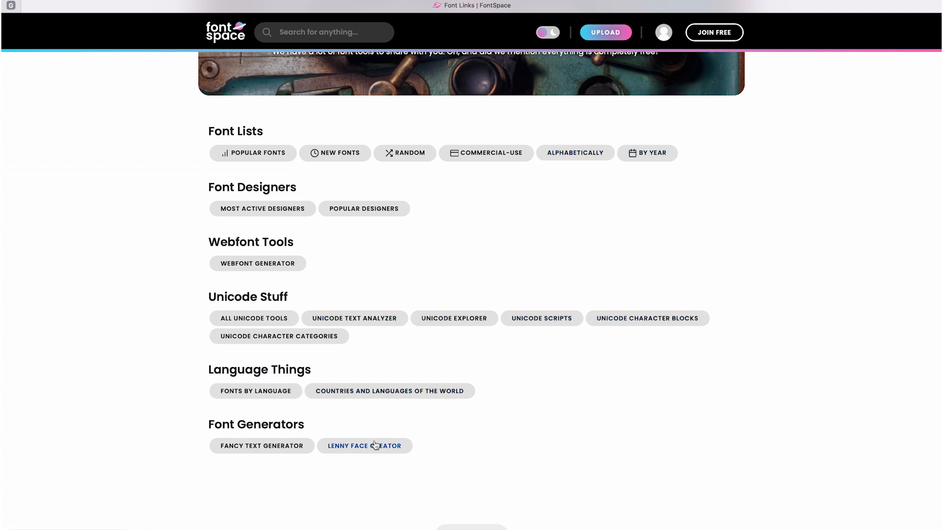
scroll(up, 3)
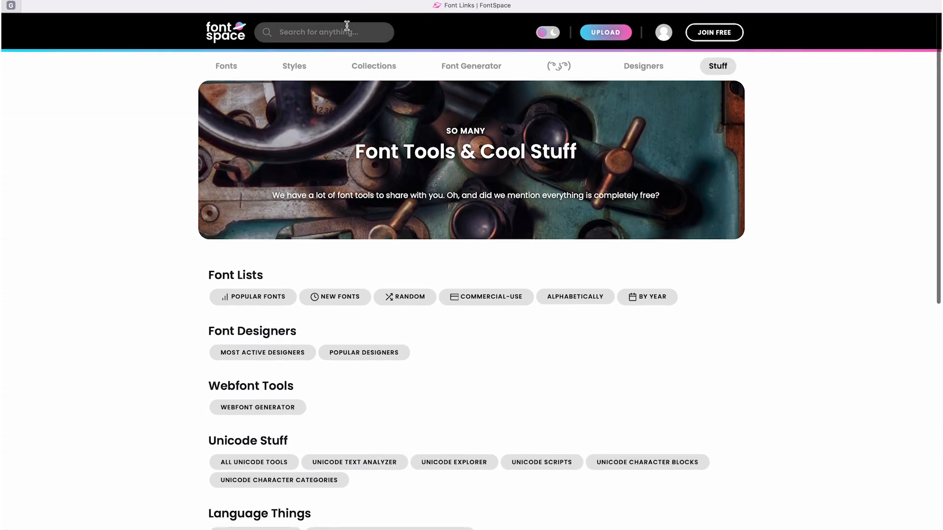
Step: Search for 'summer' and browse the 732 matching fonts
text(summer)
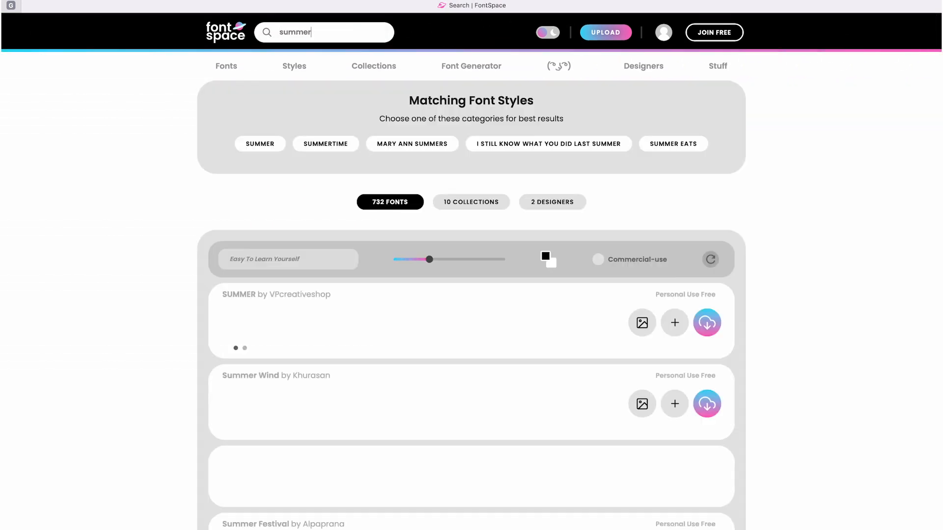
scroll(down, 3)
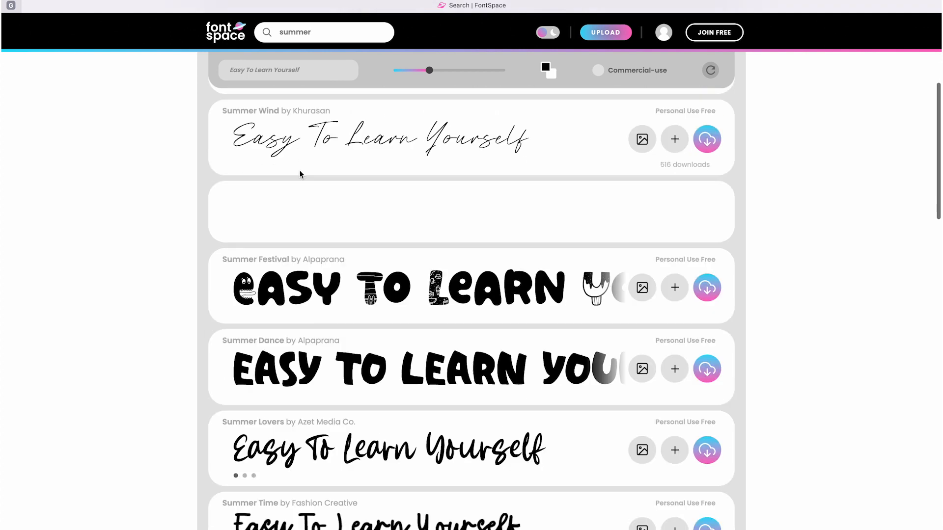
scroll(down, 3)
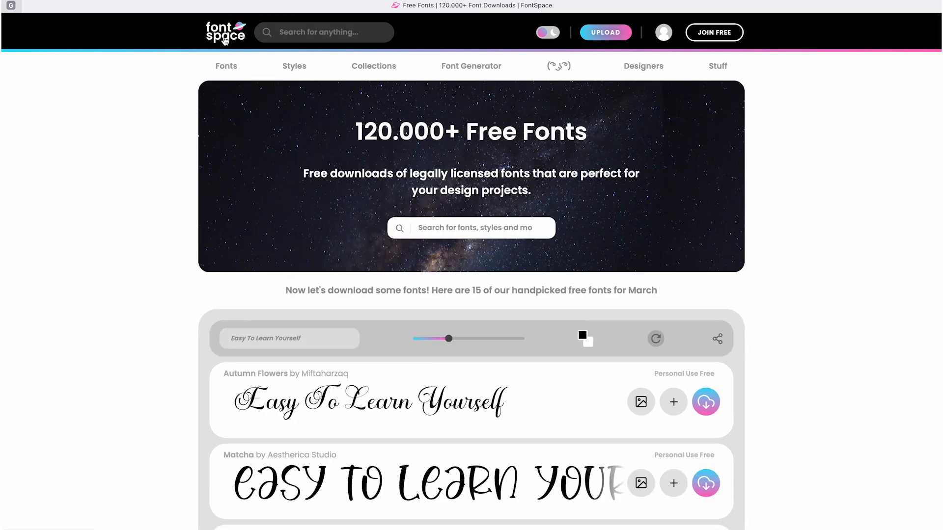
Step: Resize the sample preview text larger with the size slider, settling slightly above the original size
click(289, 338)
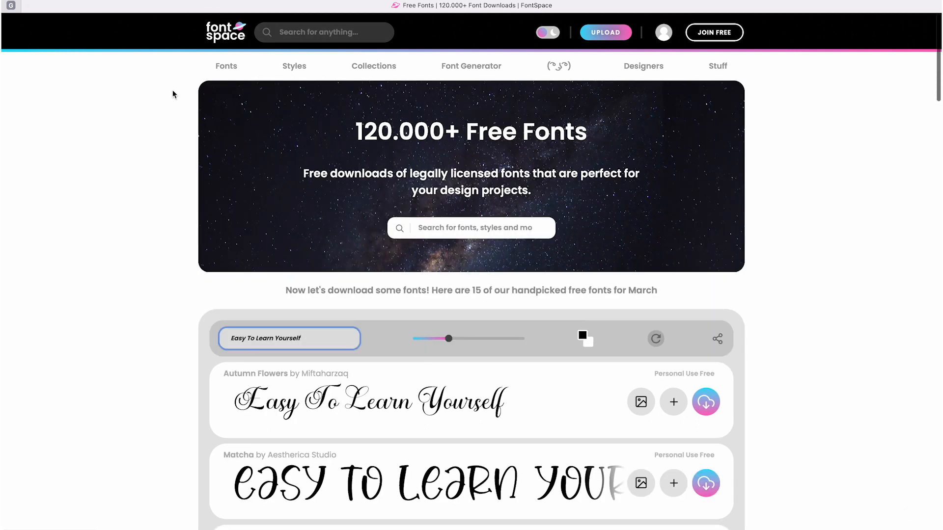
mouse_move(238, 318)
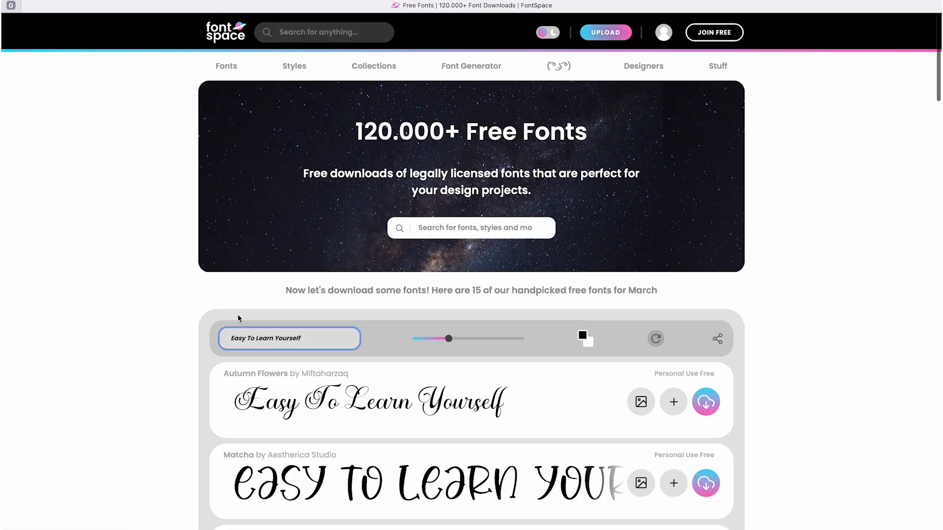
mouse_move(289, 338)
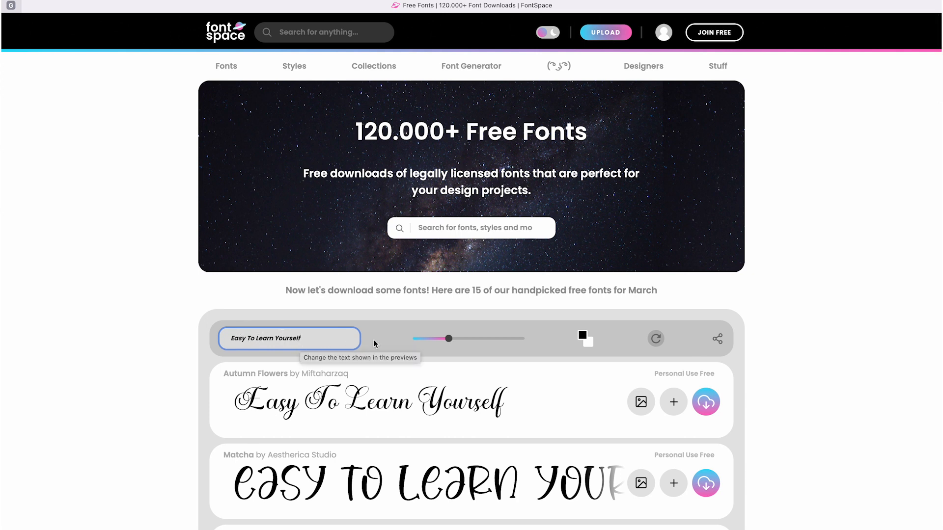
drag(450, 339, 472, 333)
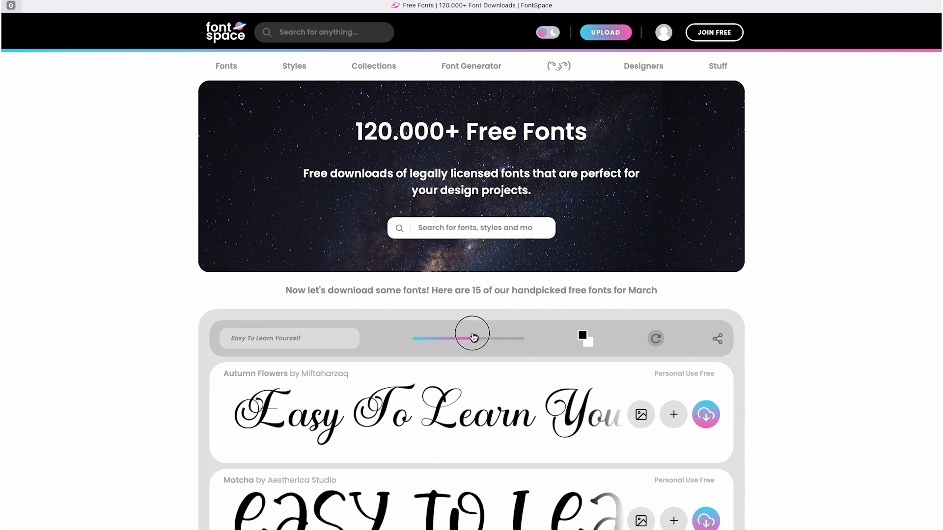
drag(472, 337, 469, 338)
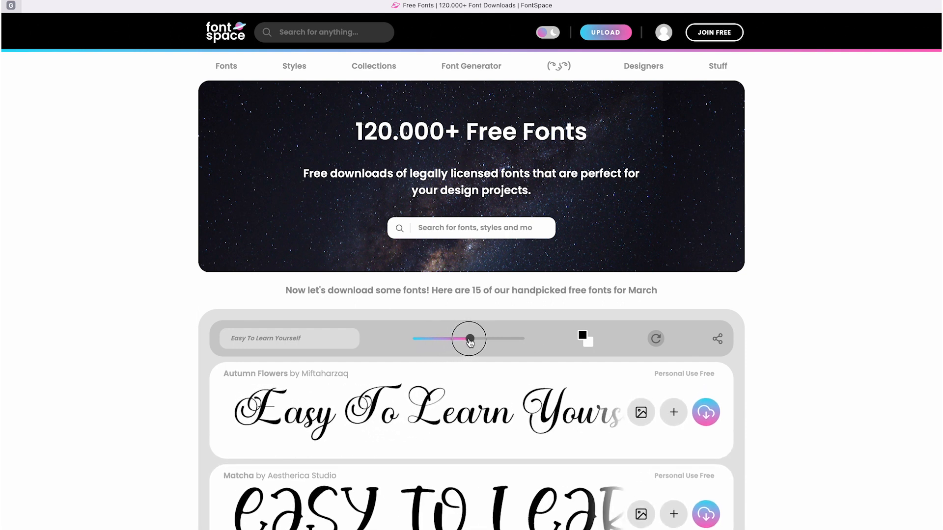
drag(470, 339, 450, 339)
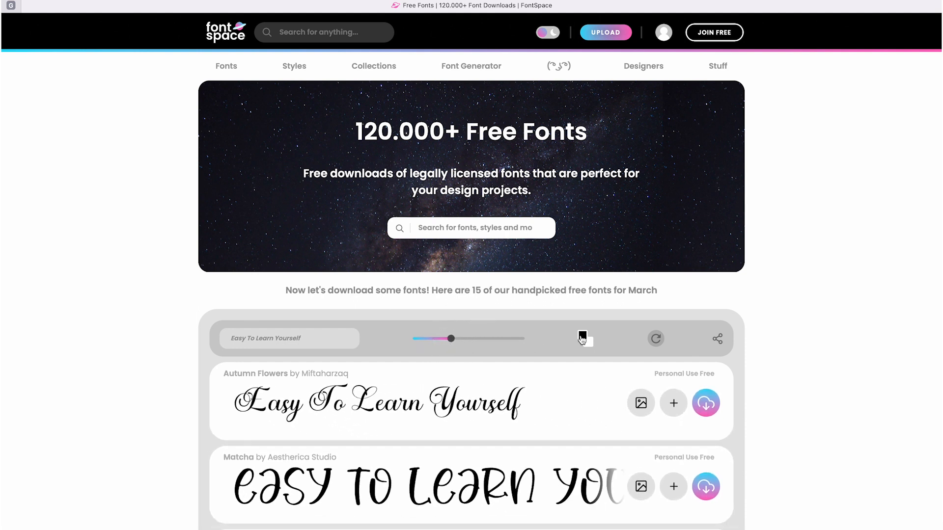
Step: Set the preview text colour to blue
click(583, 338)
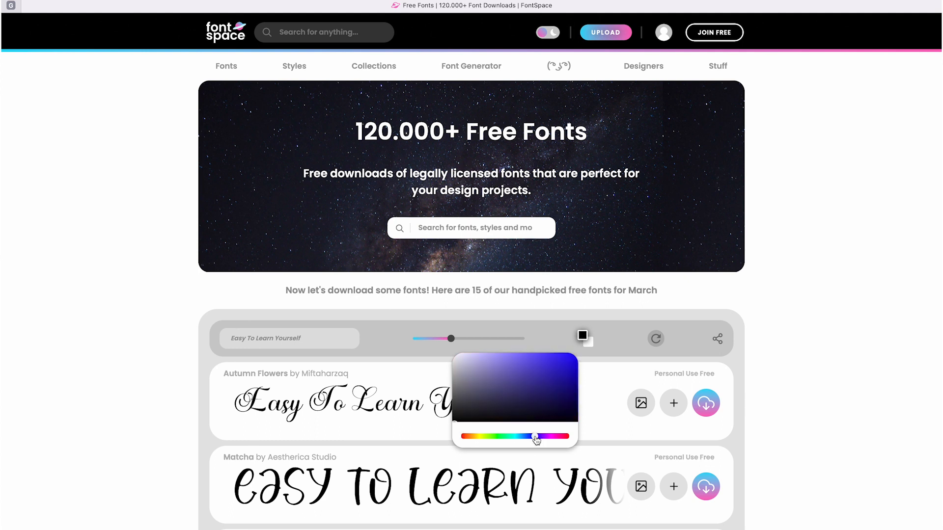
click(535, 436)
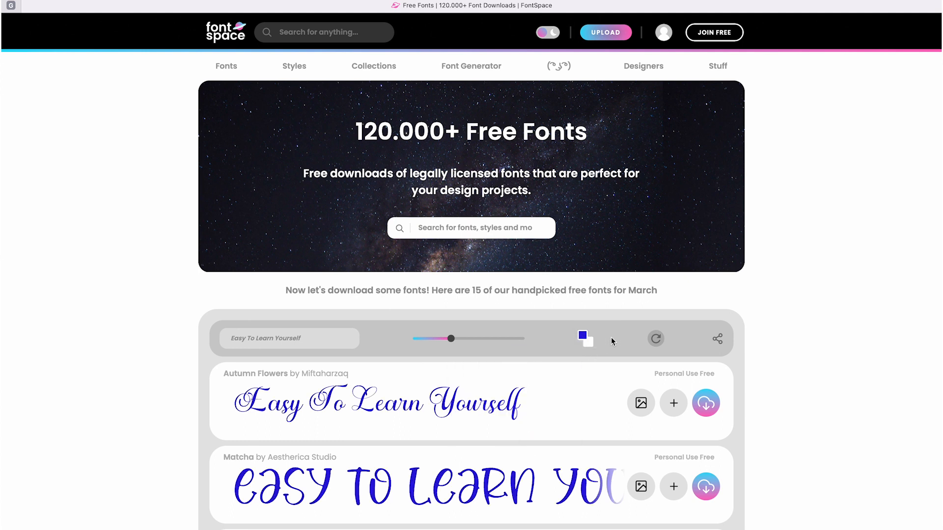
scroll(down, 3)
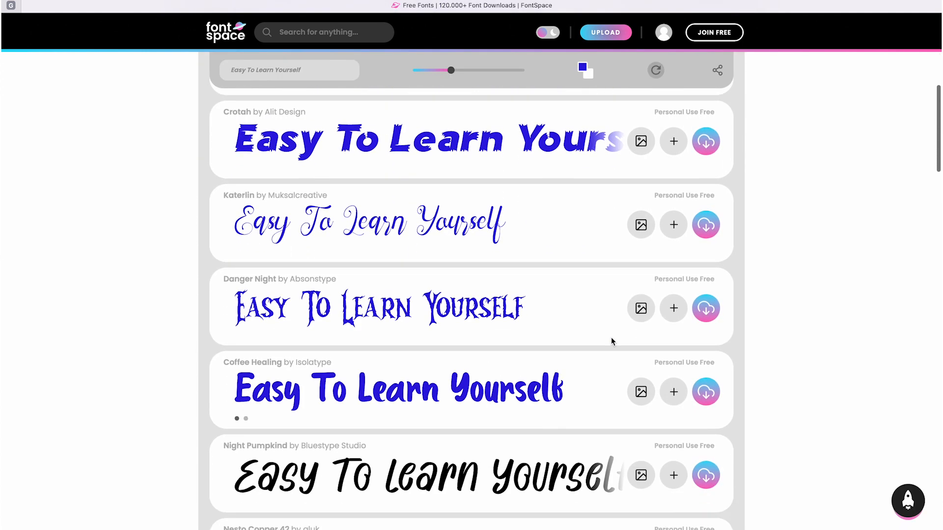
scroll(up, 3)
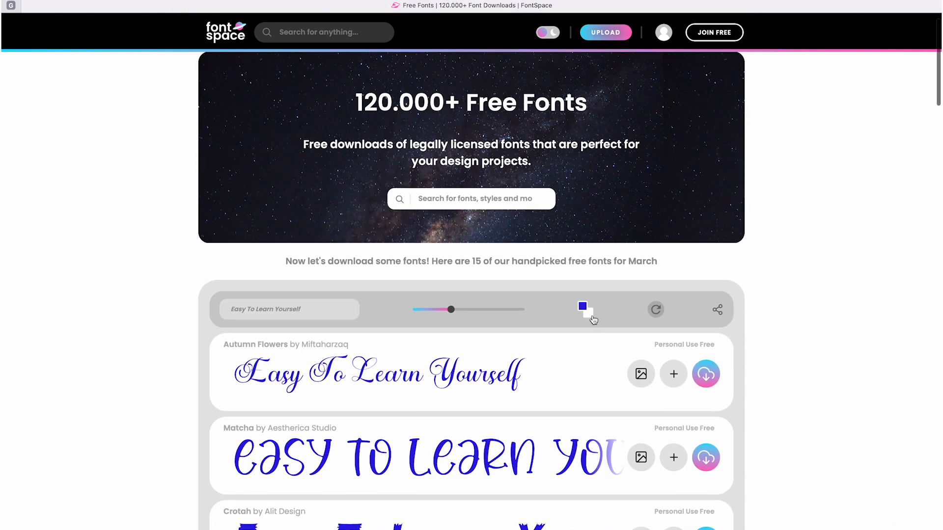
Step: Set the preview background colour to green
click(582, 308)
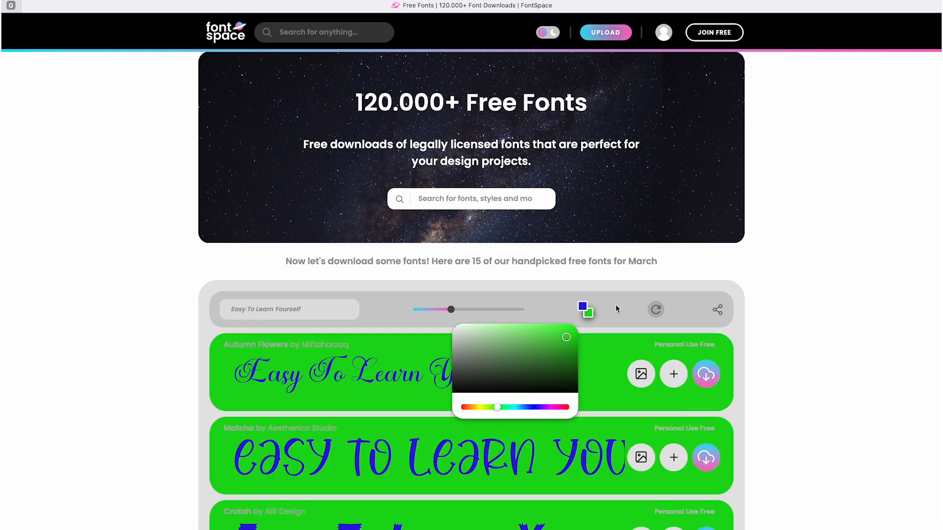
scroll(down, 3)
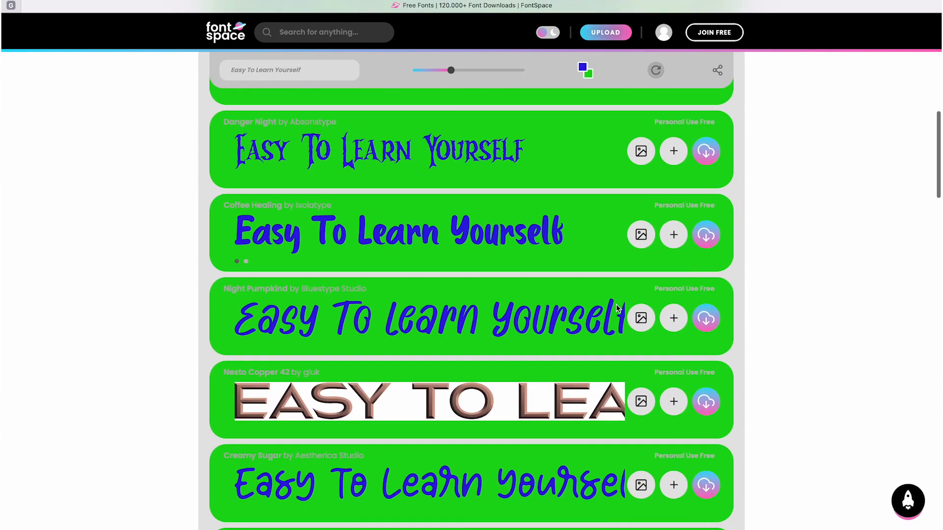
scroll(up, 3)
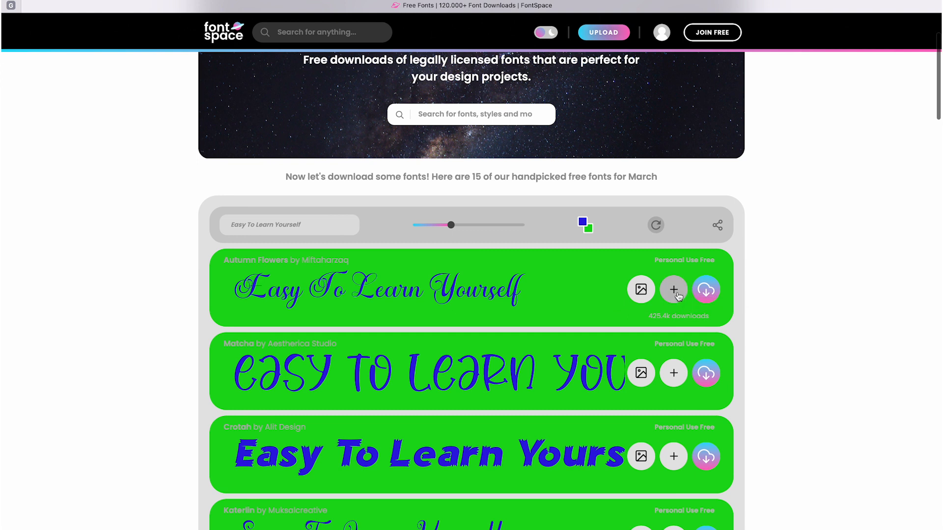
click(674, 288)
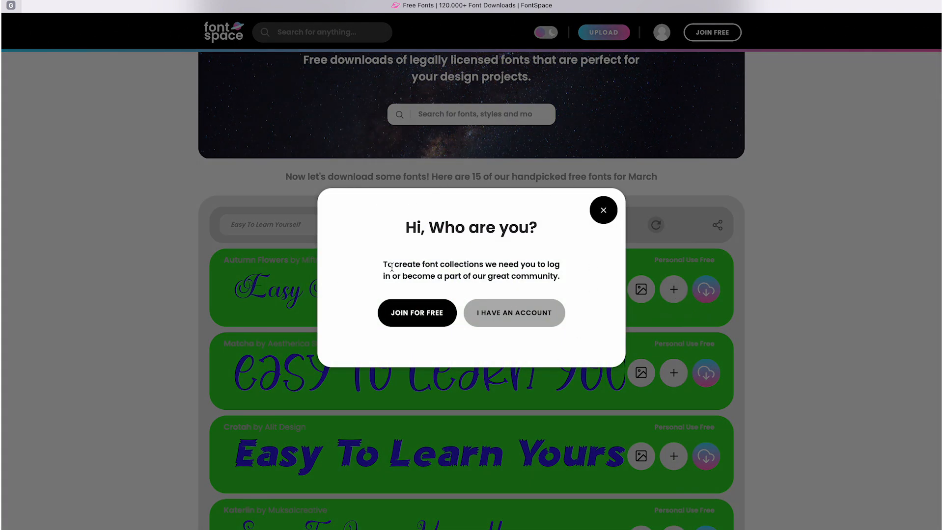
click(603, 210)
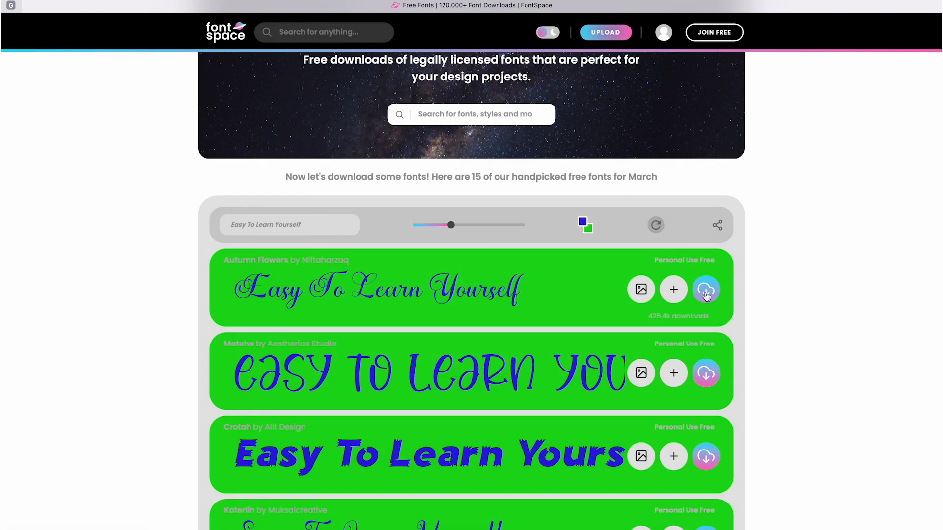
click(707, 289)
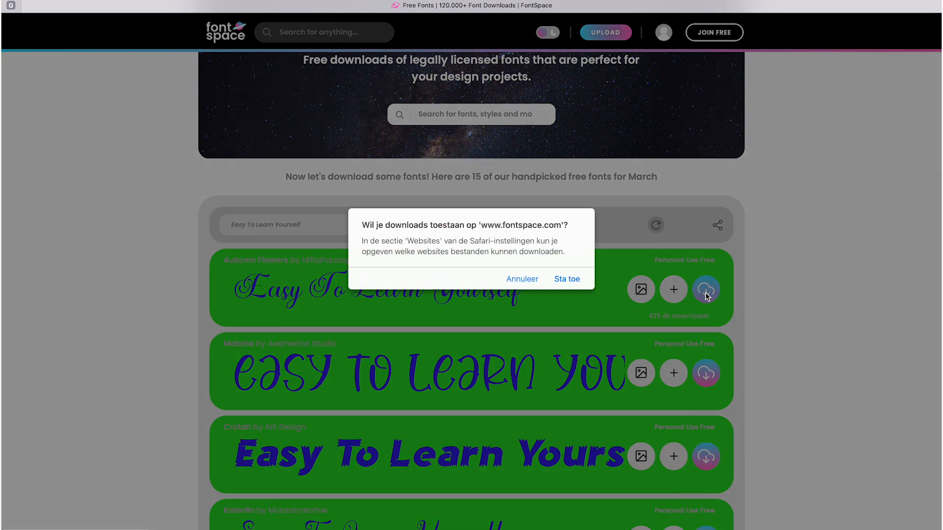
mouse_move(626, 275)
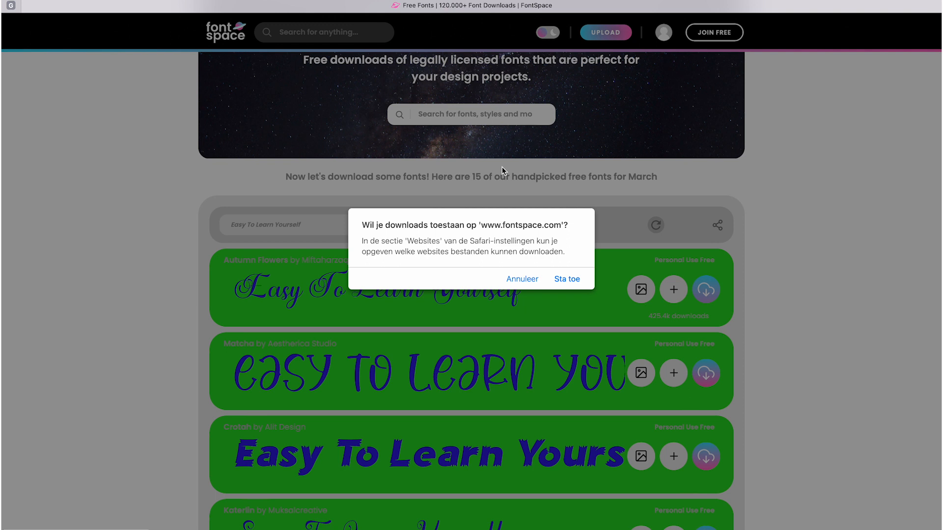
click(565, 278)
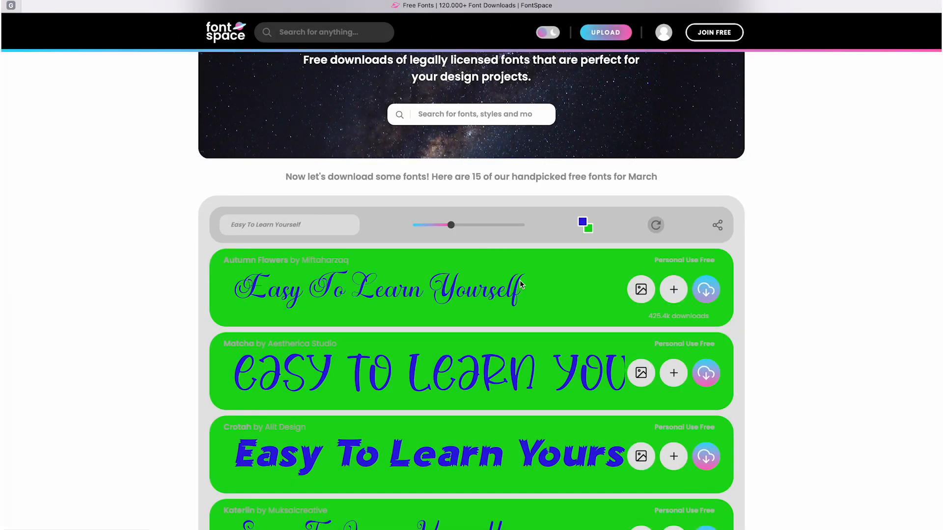
scroll(up, 3)
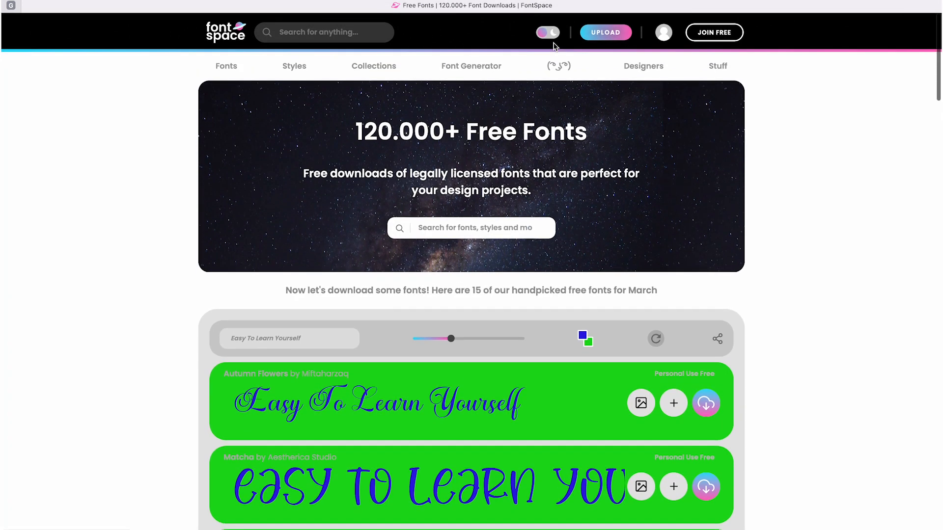
Step: Switch the site to night mode and back off while viewing the Autumn Flowers font page
click(547, 32)
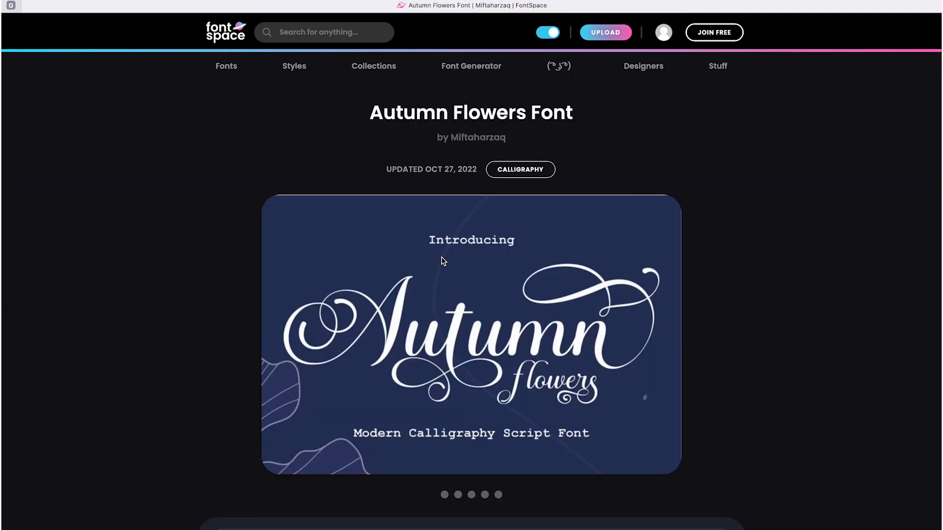
mouse_move(547, 31)
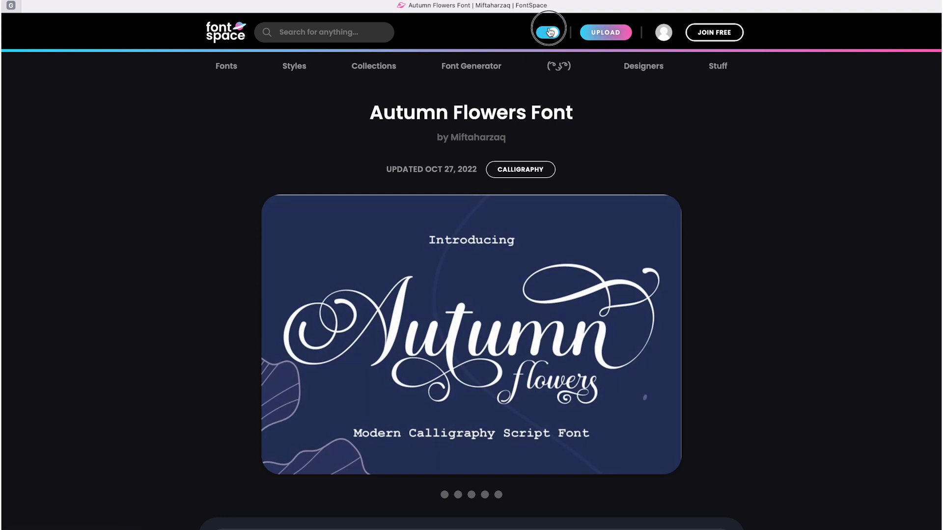
click(547, 32)
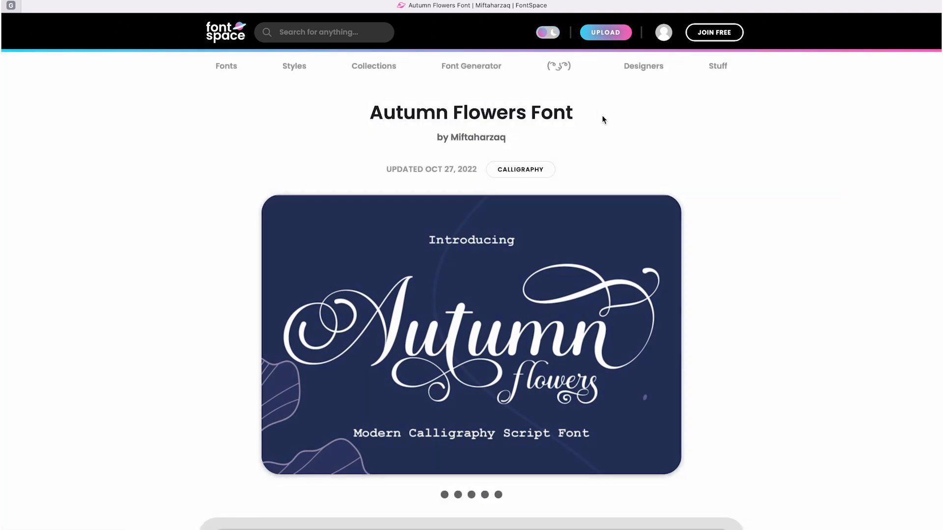
Step: Browse down the Matcha font page to its footer
scroll(down, 3)
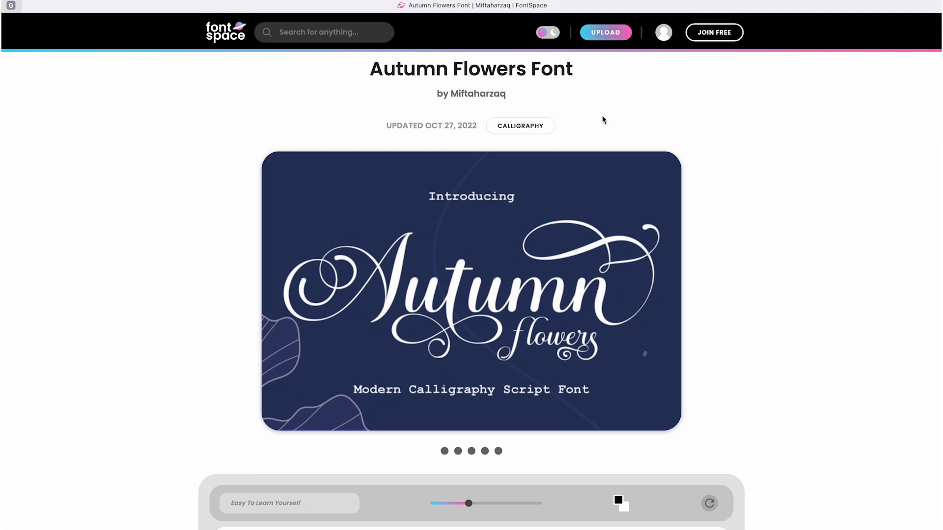
scroll(down, 3)
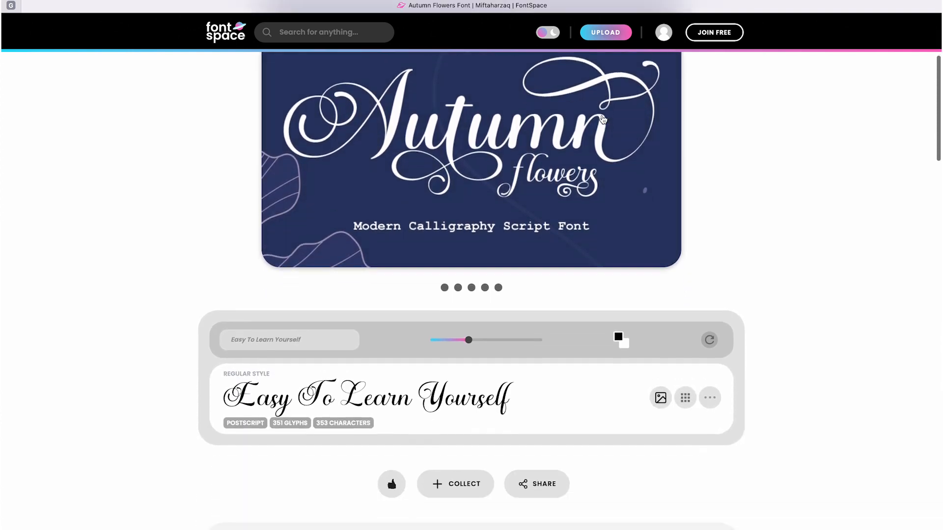
scroll(down, 3)
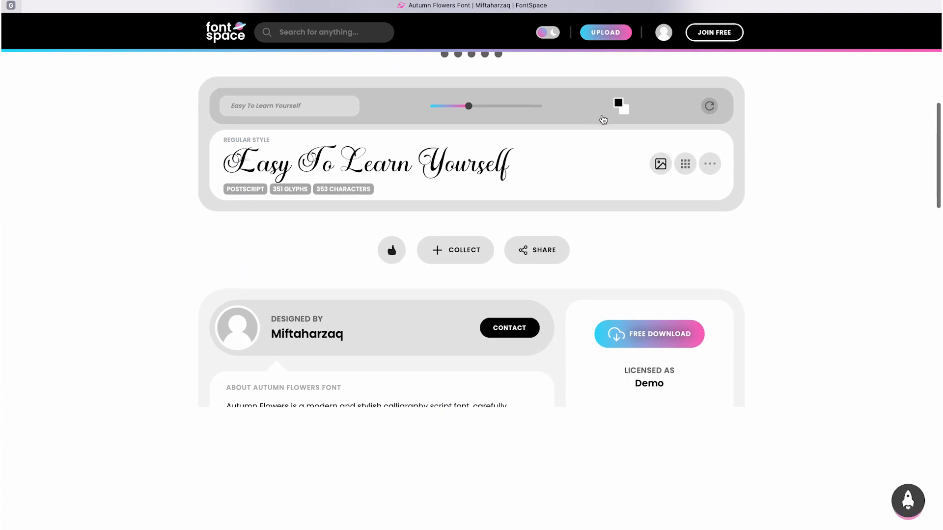
scroll(down, 3)
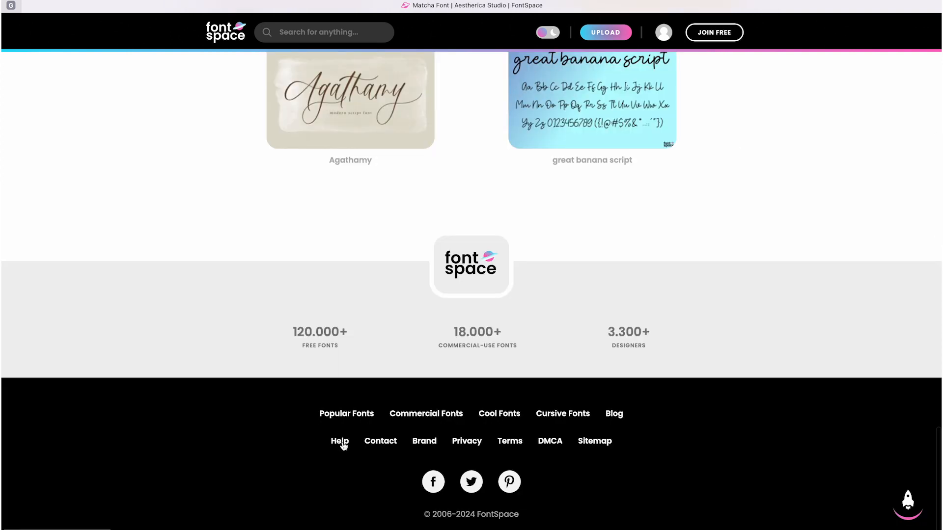
Step: Reach the License Info section of the Font Help page via the footer Help link, past the installation instructions
click(339, 441)
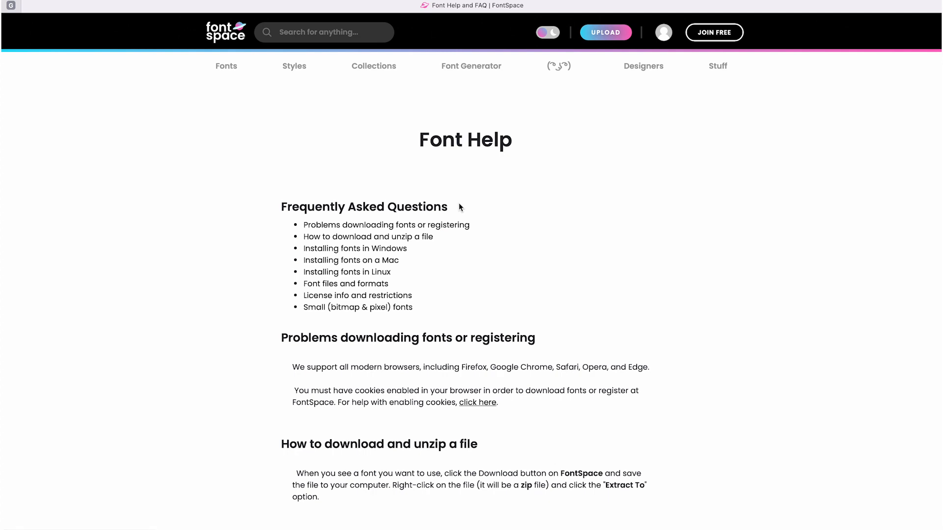
mouse_move(492, 158)
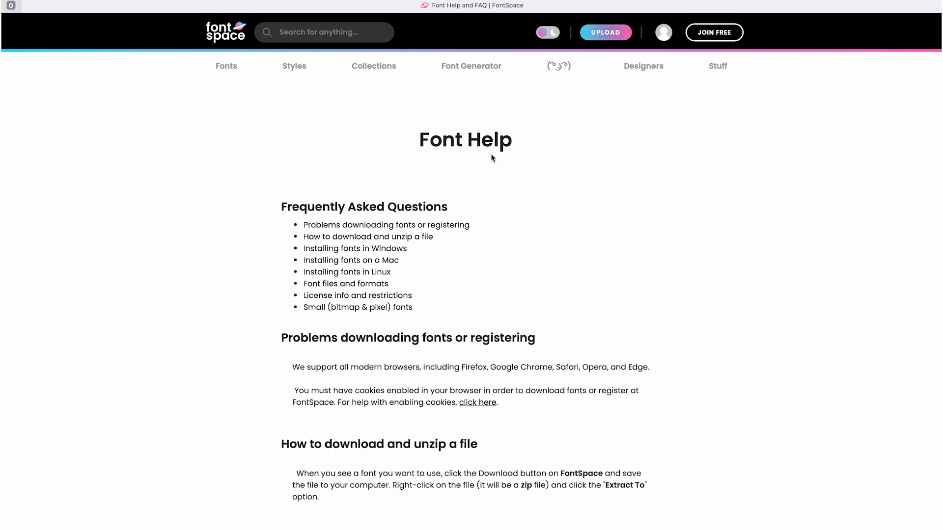
mouse_move(489, 226)
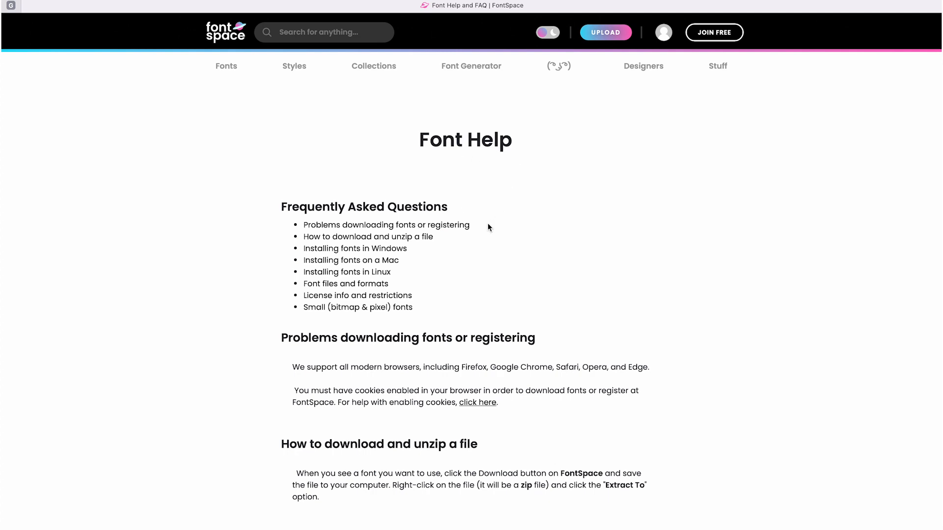
scroll(down, 3)
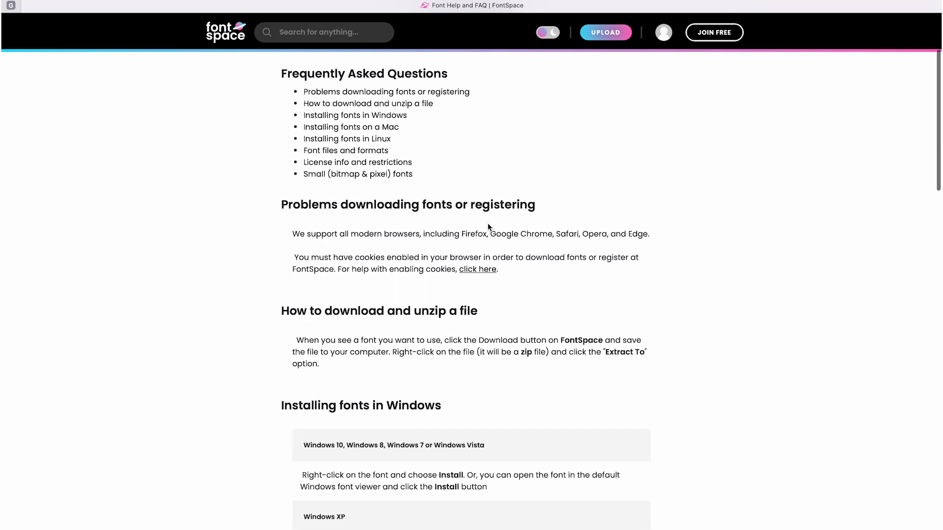
scroll(down, 3)
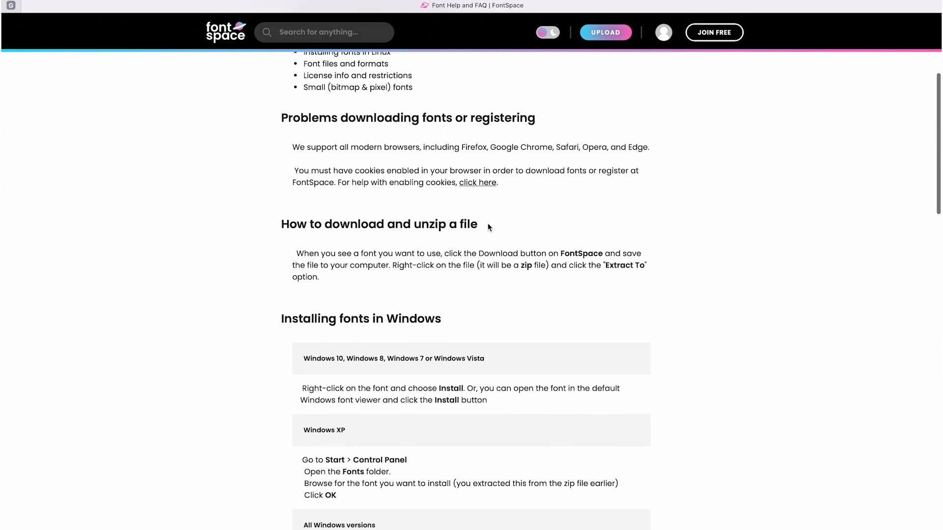
scroll(down, 3)
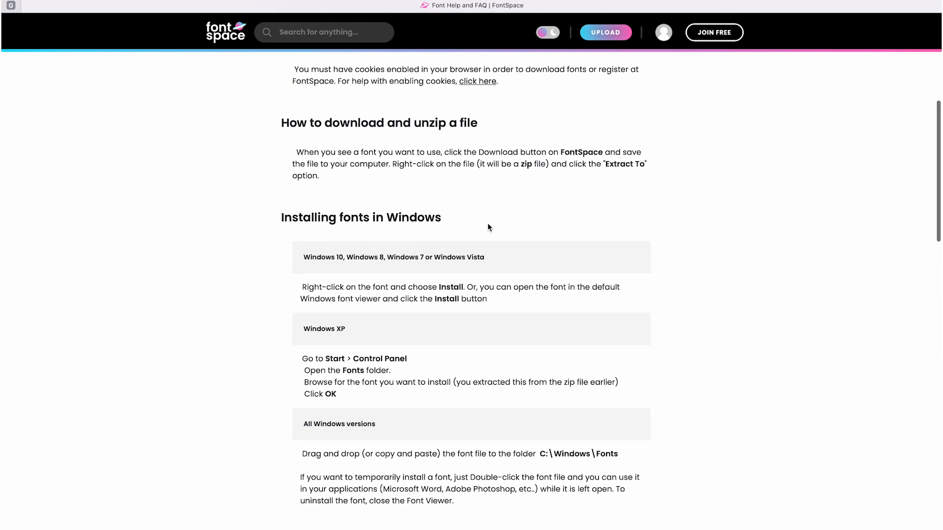
scroll(down, 3)
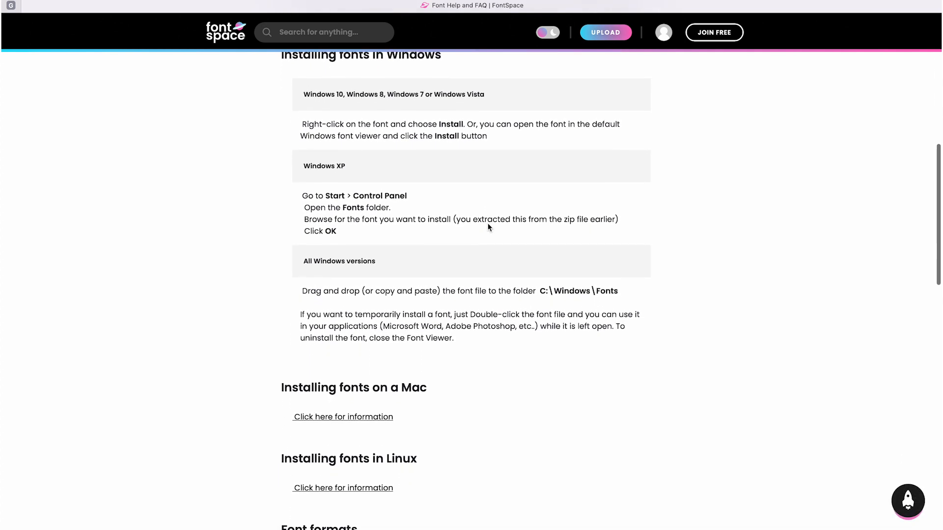
scroll(down, 3)
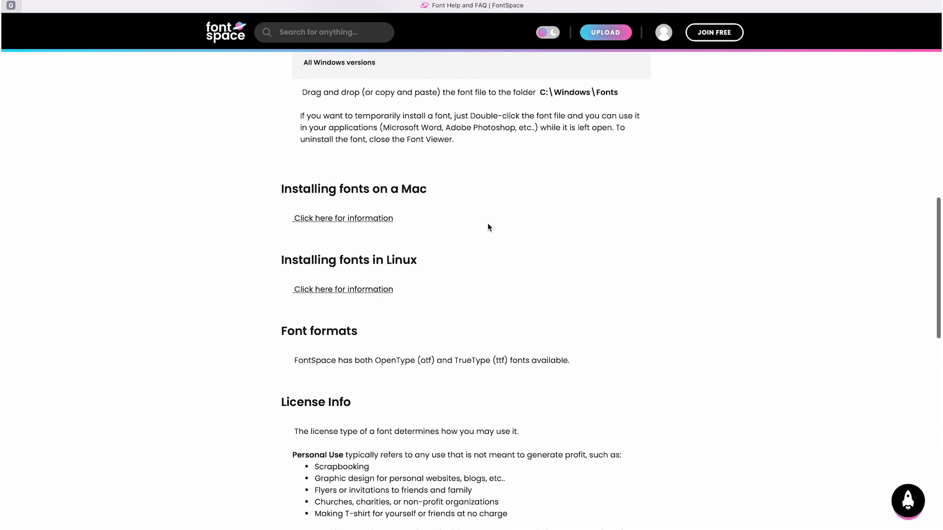
scroll(down, 3)
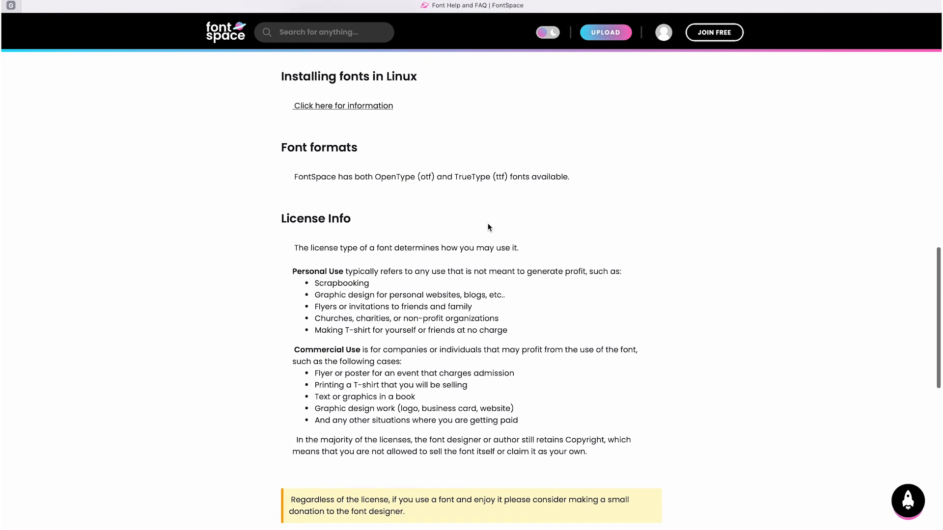
scroll(down, 3)
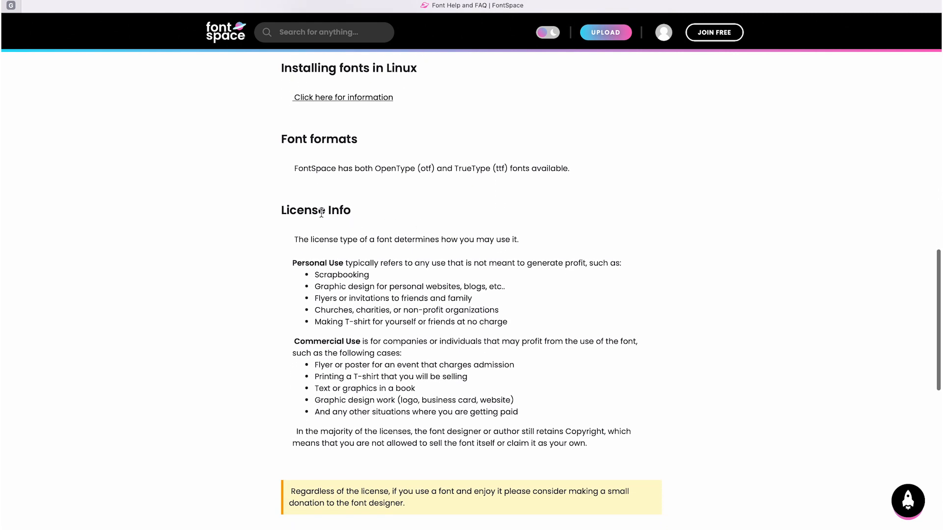
mouse_move(328, 224)
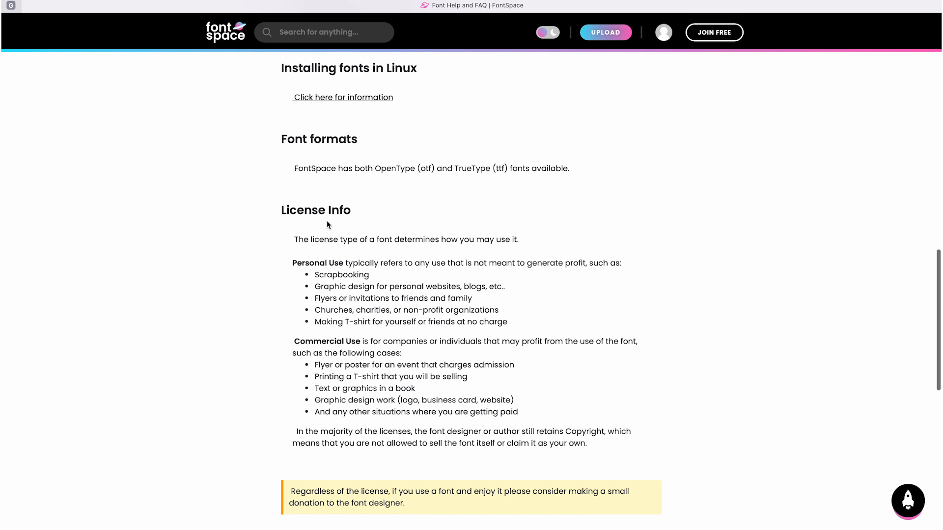
mouse_move(351, 224)
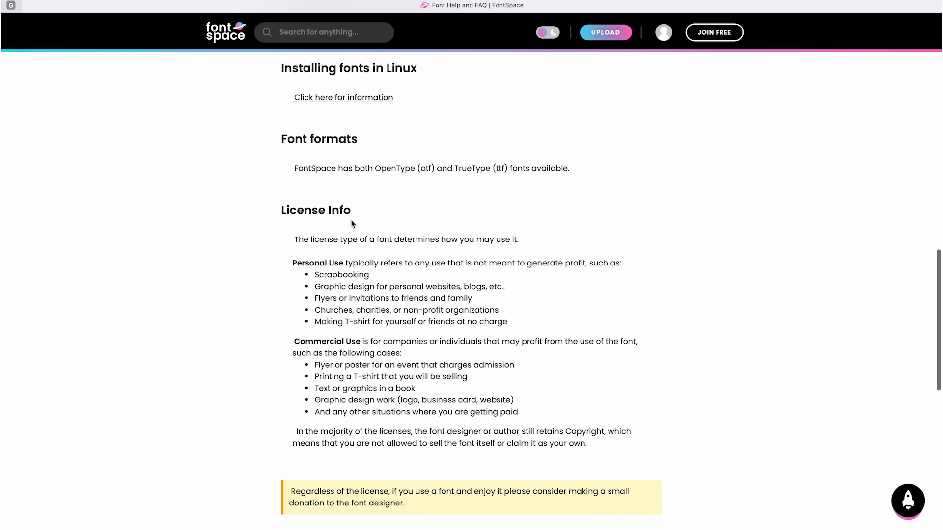
scroll(down, 3)
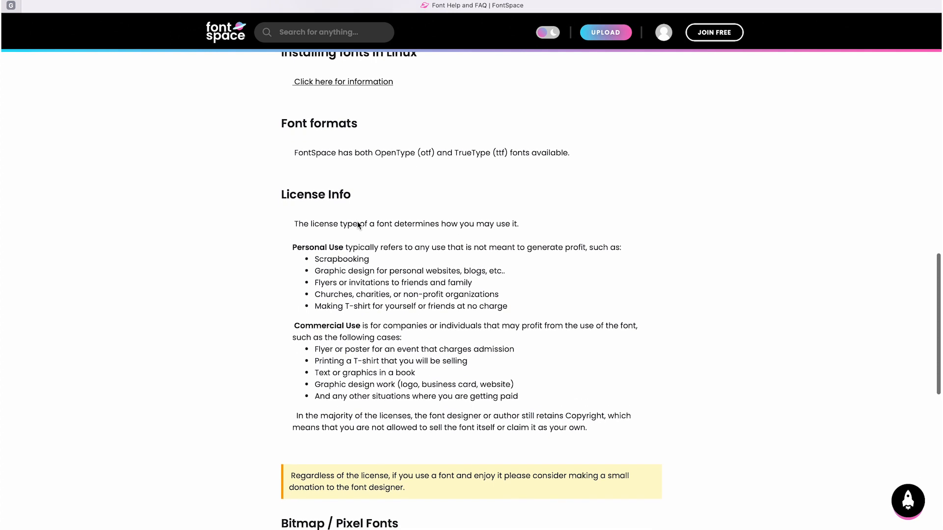
scroll(down, 3)
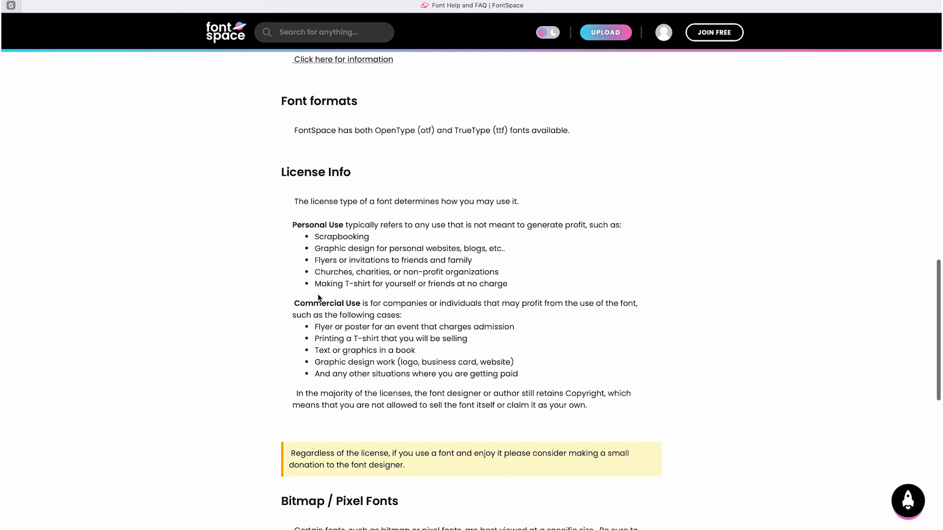
mouse_move(318, 299)
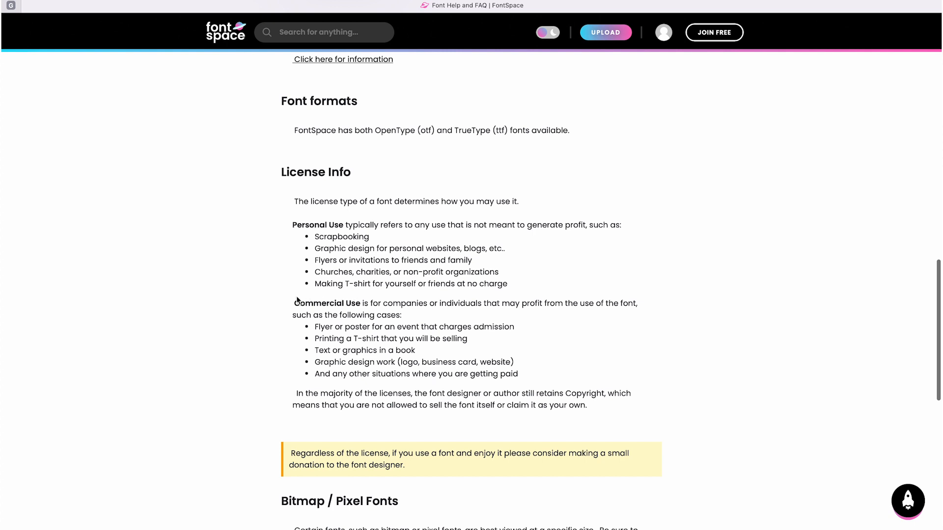